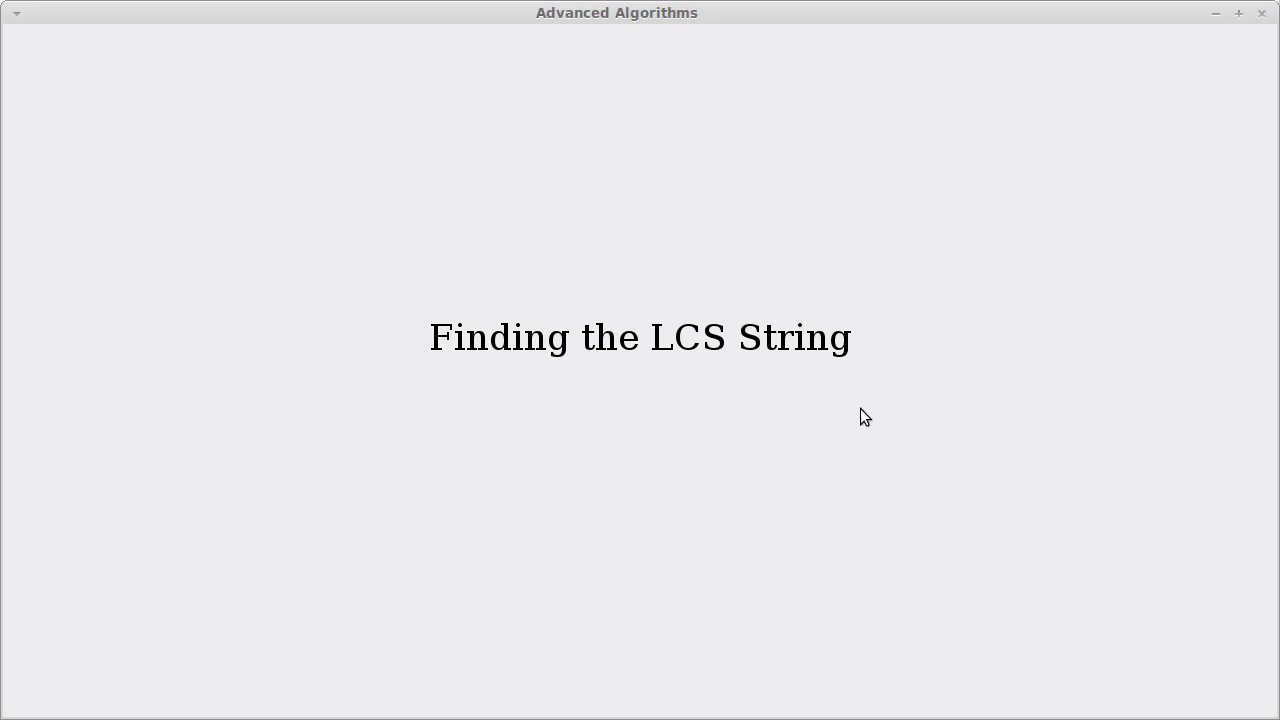
mouse_move(834, 414)
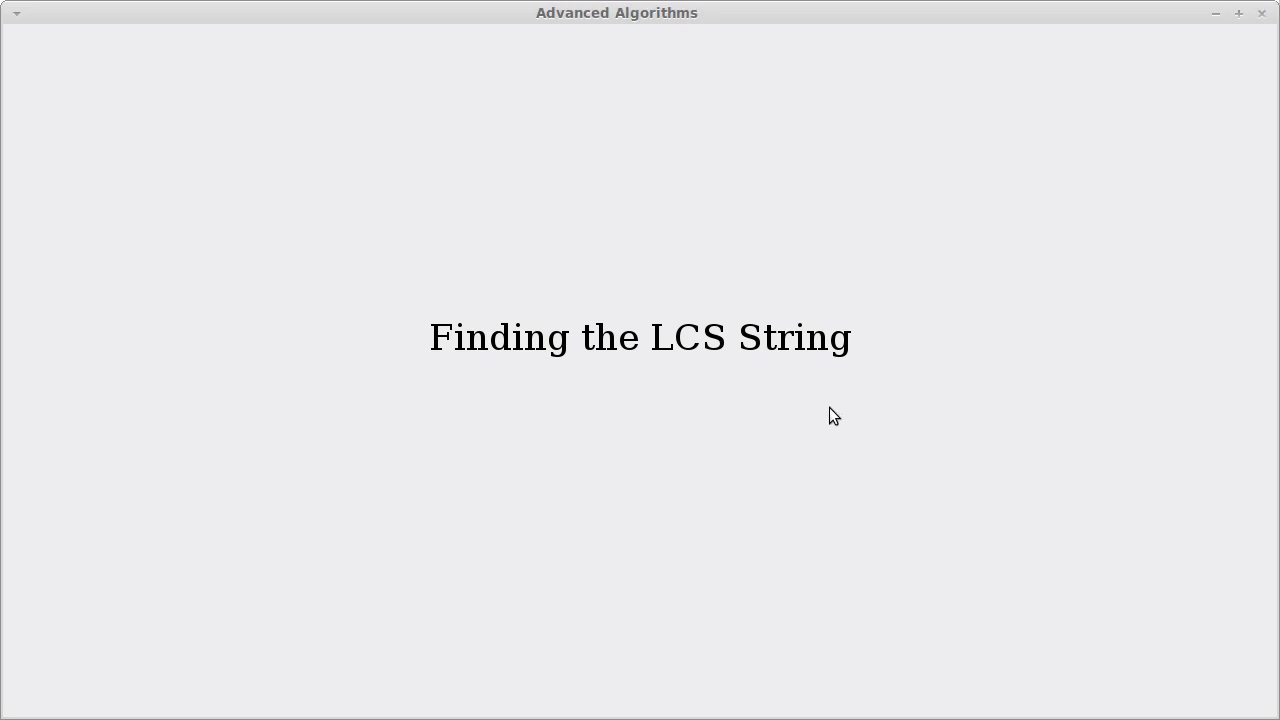
mouse_move(636, 380)
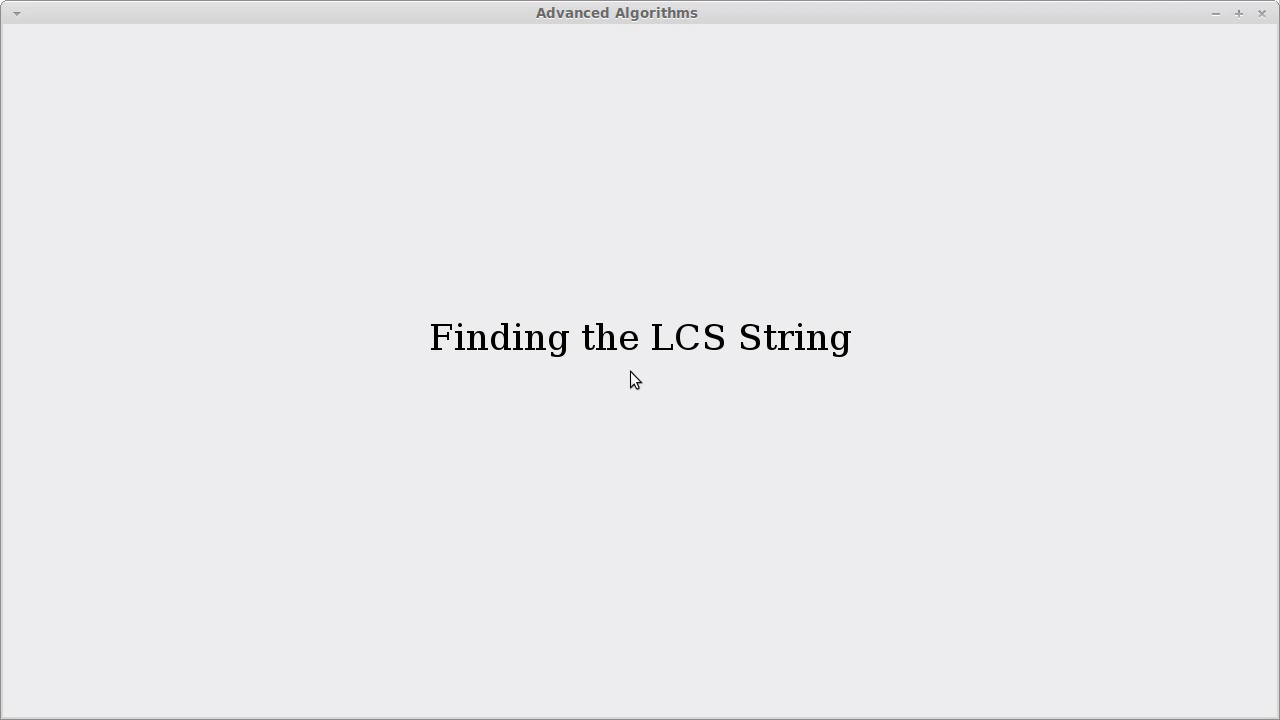
mouse_move(690, 360)
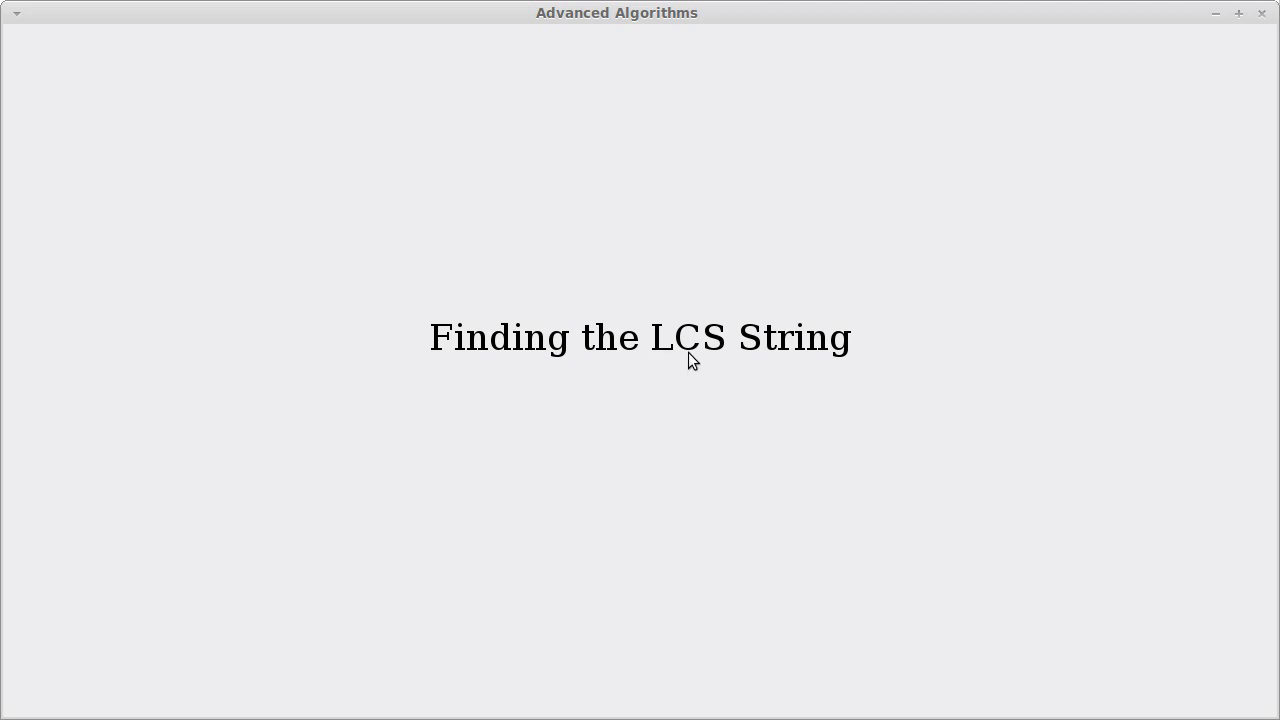
mouse_move(616, 382)
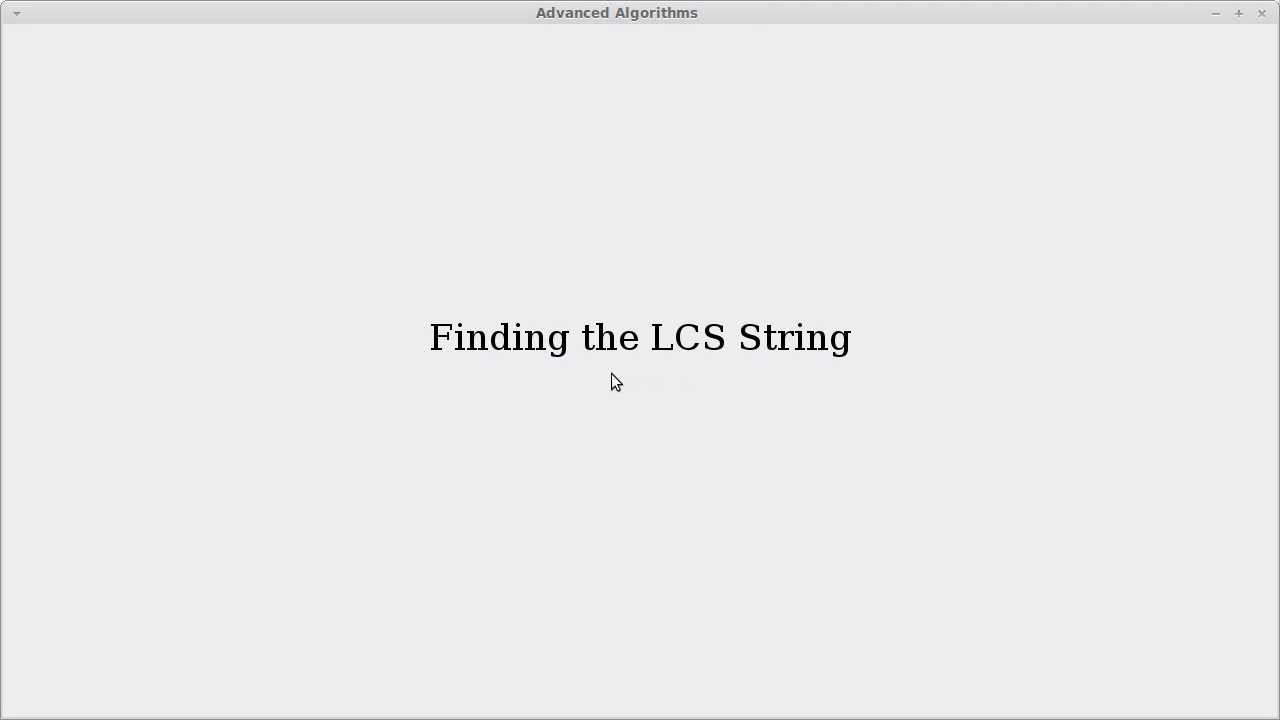
mouse_move(584, 384)
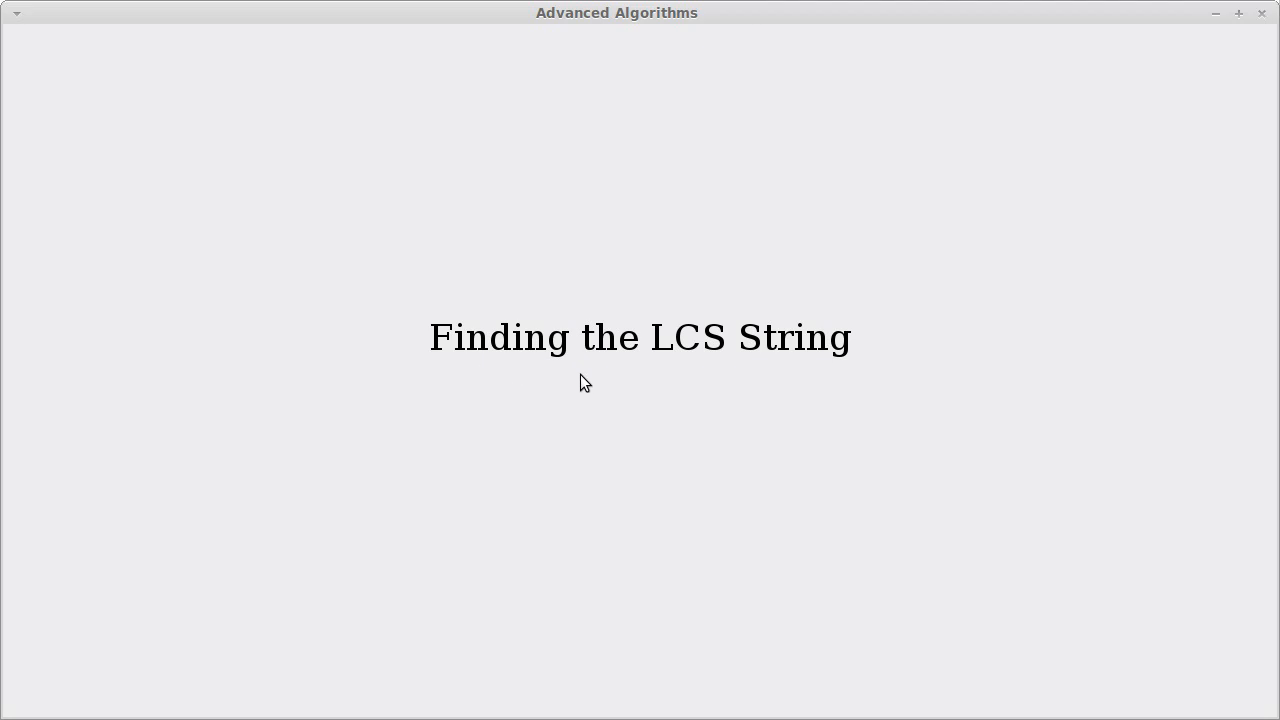
mouse_move(732, 370)
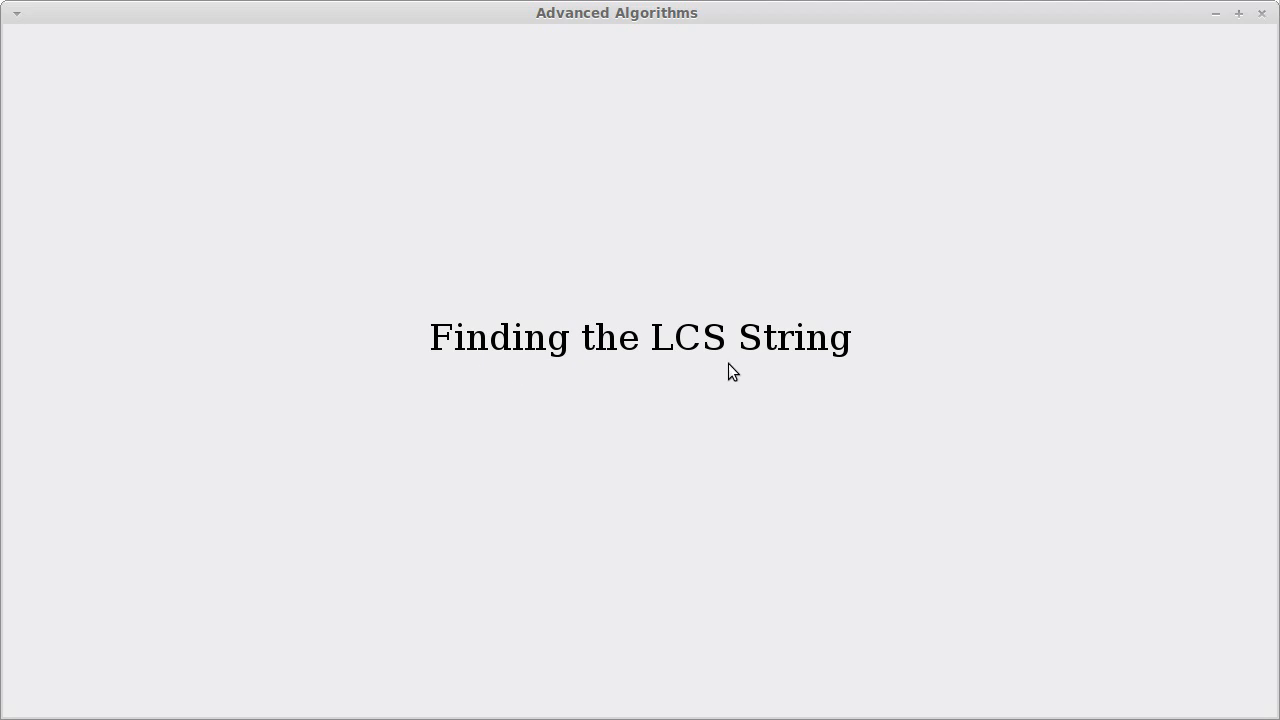
mouse_move(812, 348)
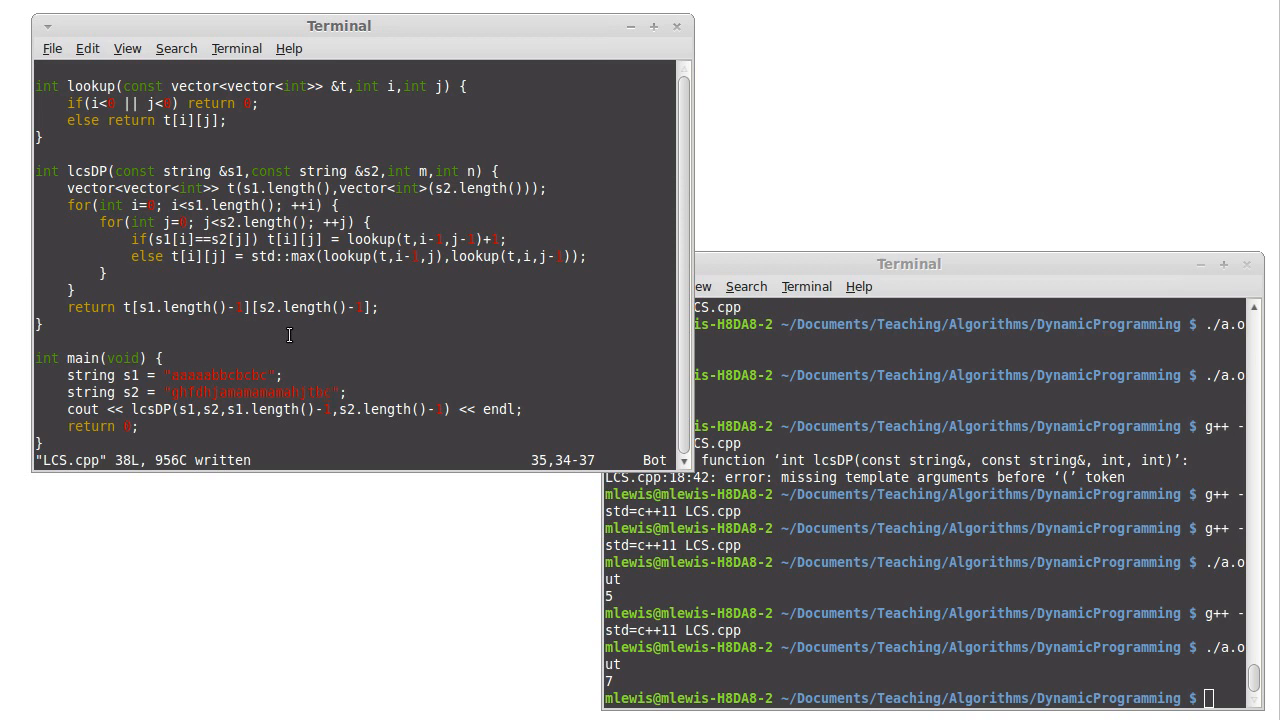
mouse_move(176, 352)
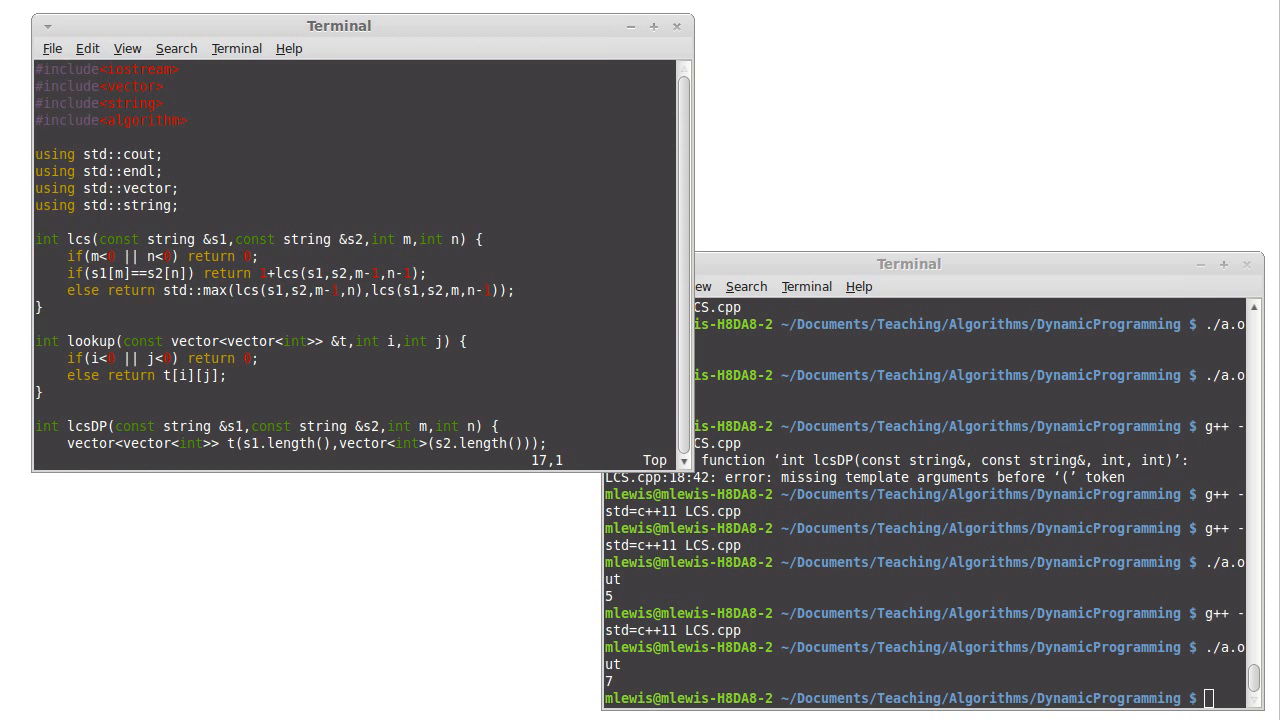
Step: Declare int i = s1.length()-1, j = s2.length()-1 before lcsDP's return
scroll("down", 3)
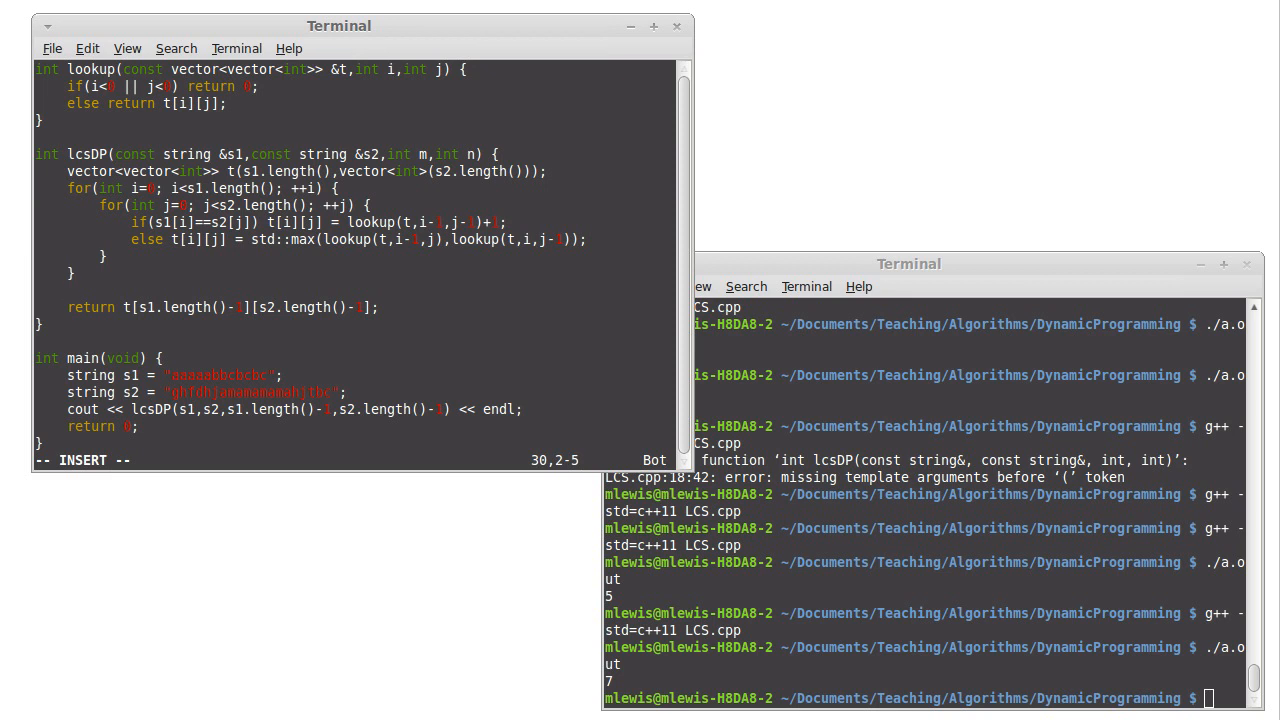
type("int")
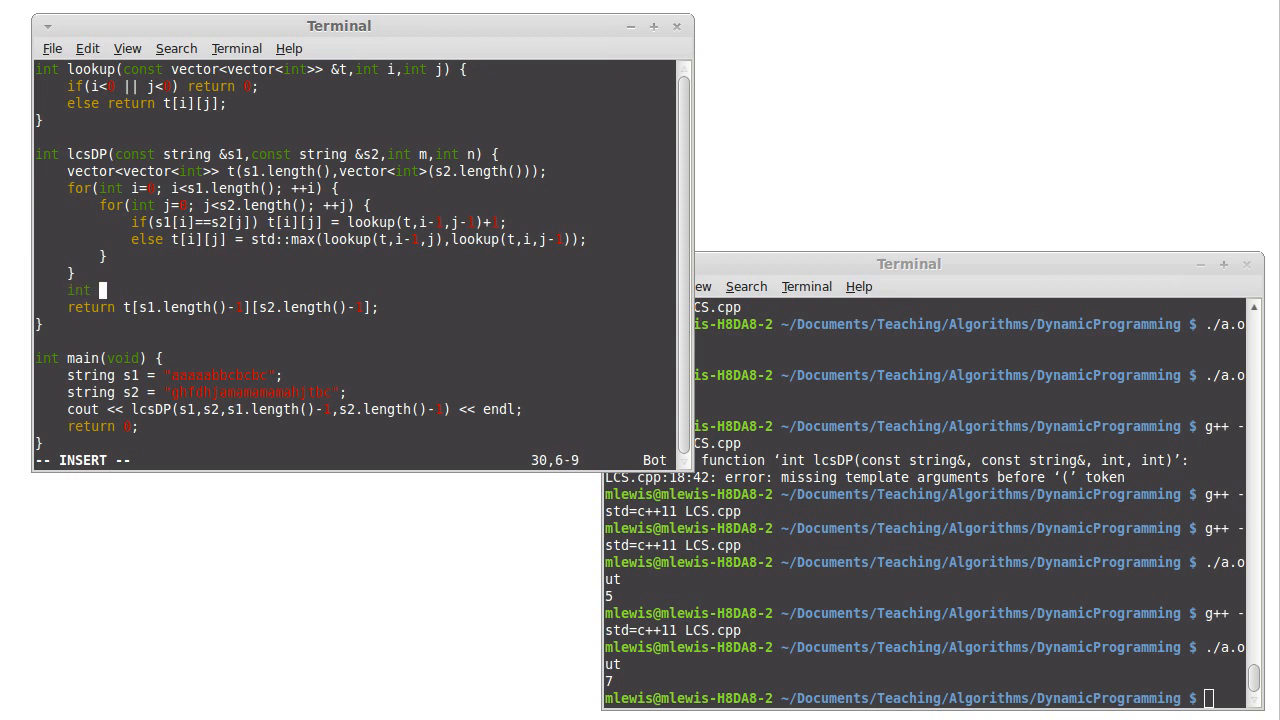
type("i=0;")
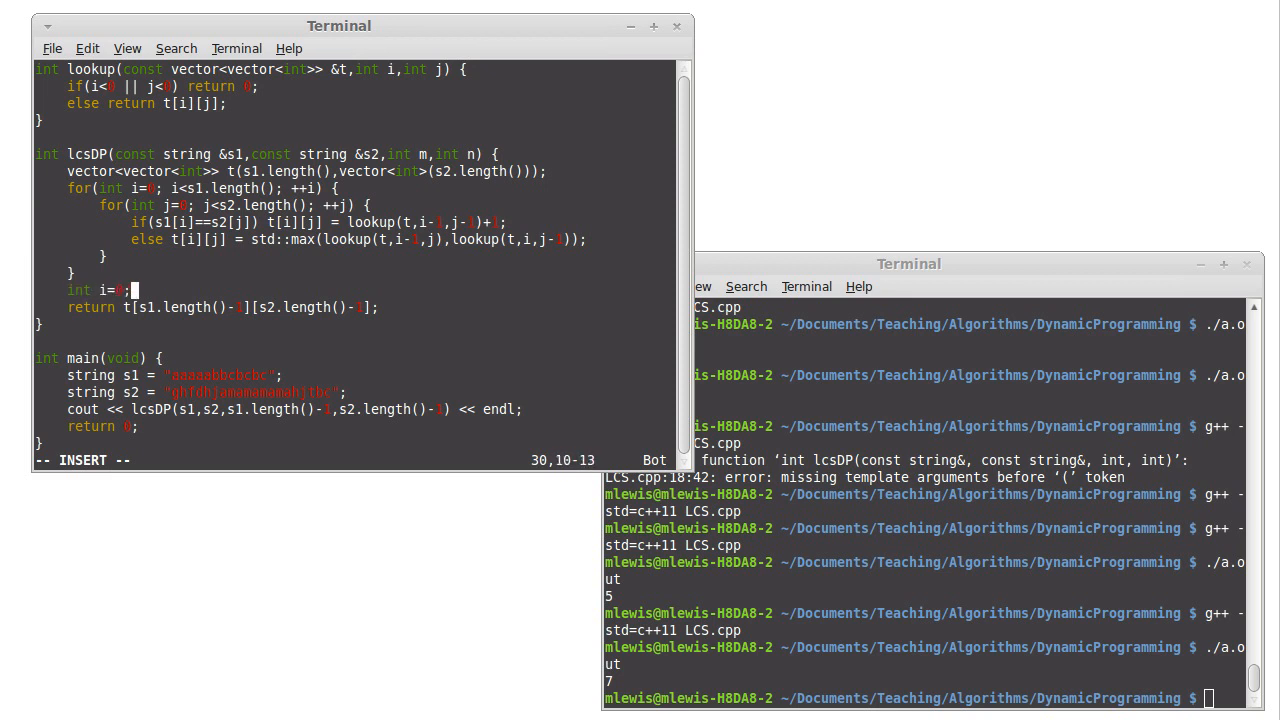
key("BackSpace")
type("s1.length()-1")
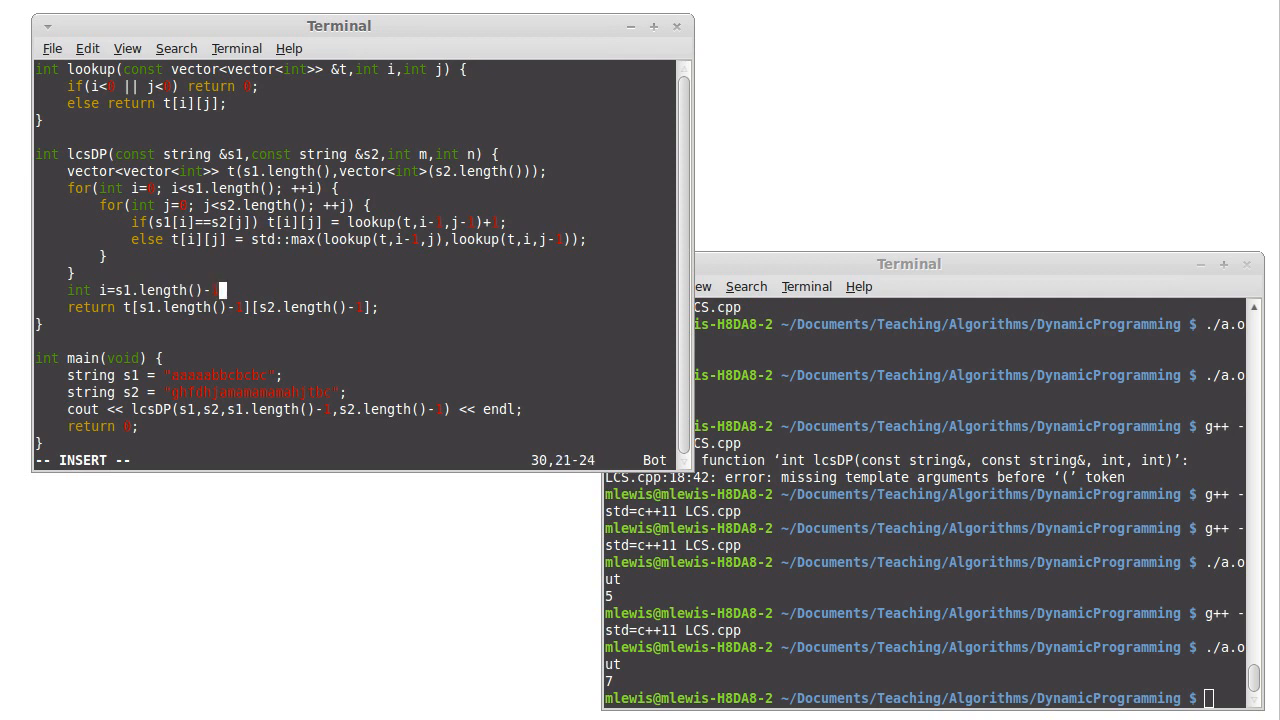
type(", j=")
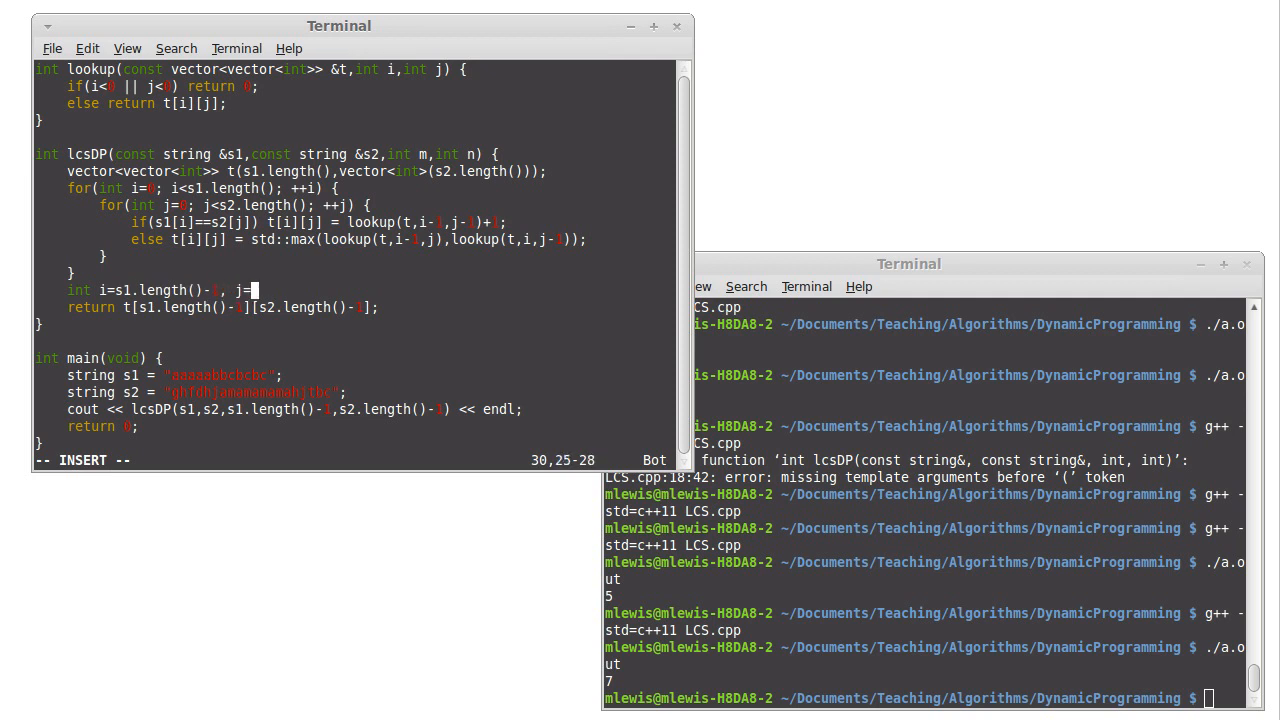
type("s2.length()-1;")
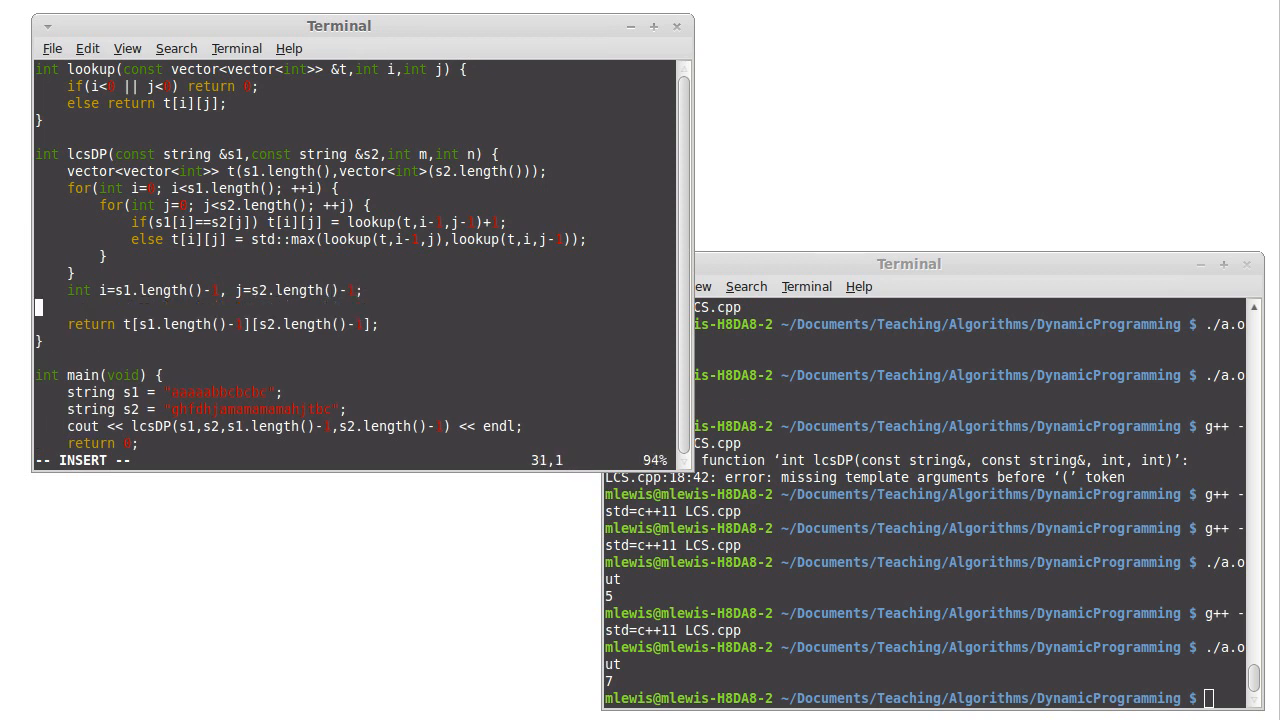
Step: Declare string result = "" and change lcsDP's return type to pair<int,string>
type("string")
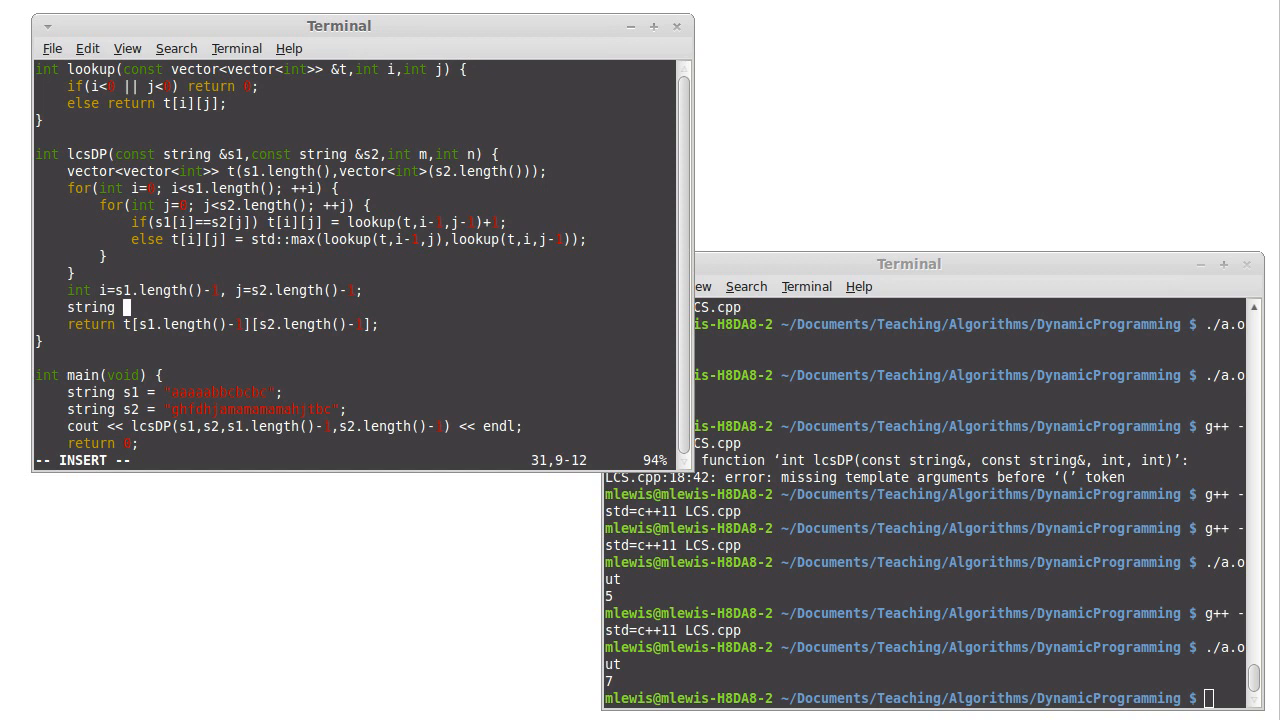
type("result =")
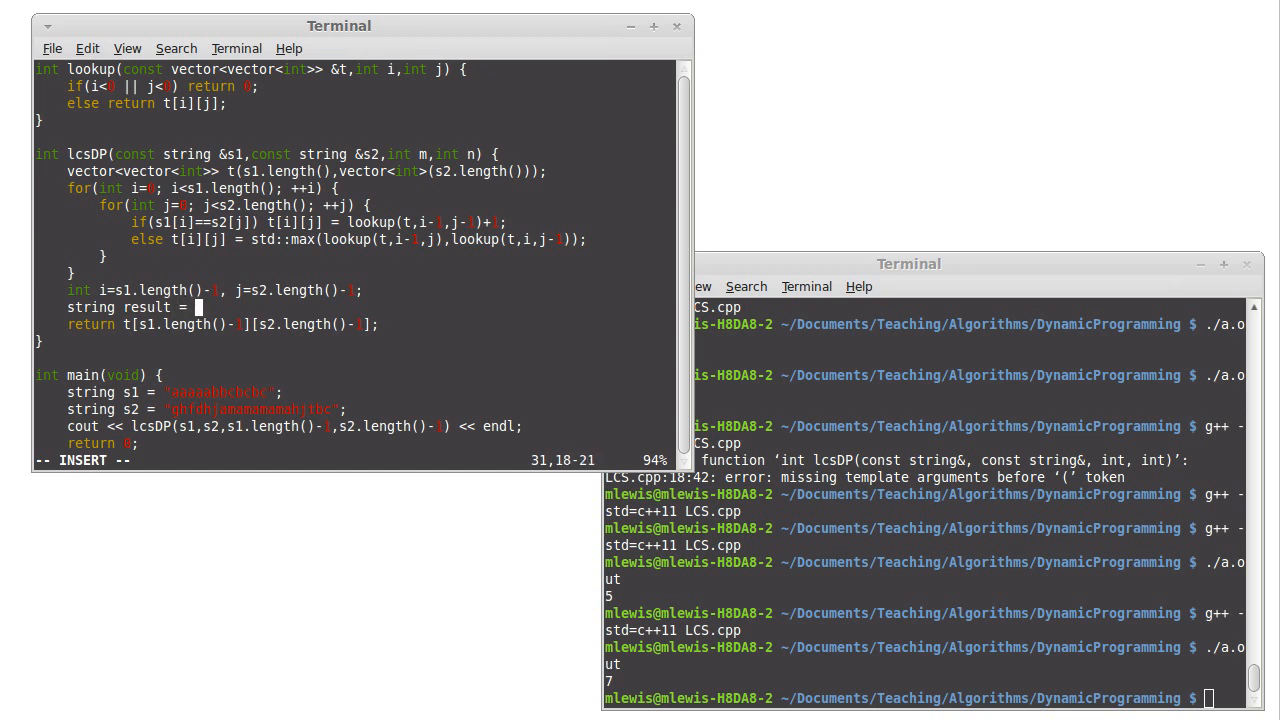
type("\"\";")
left_click(266, 154)
type("pair<")
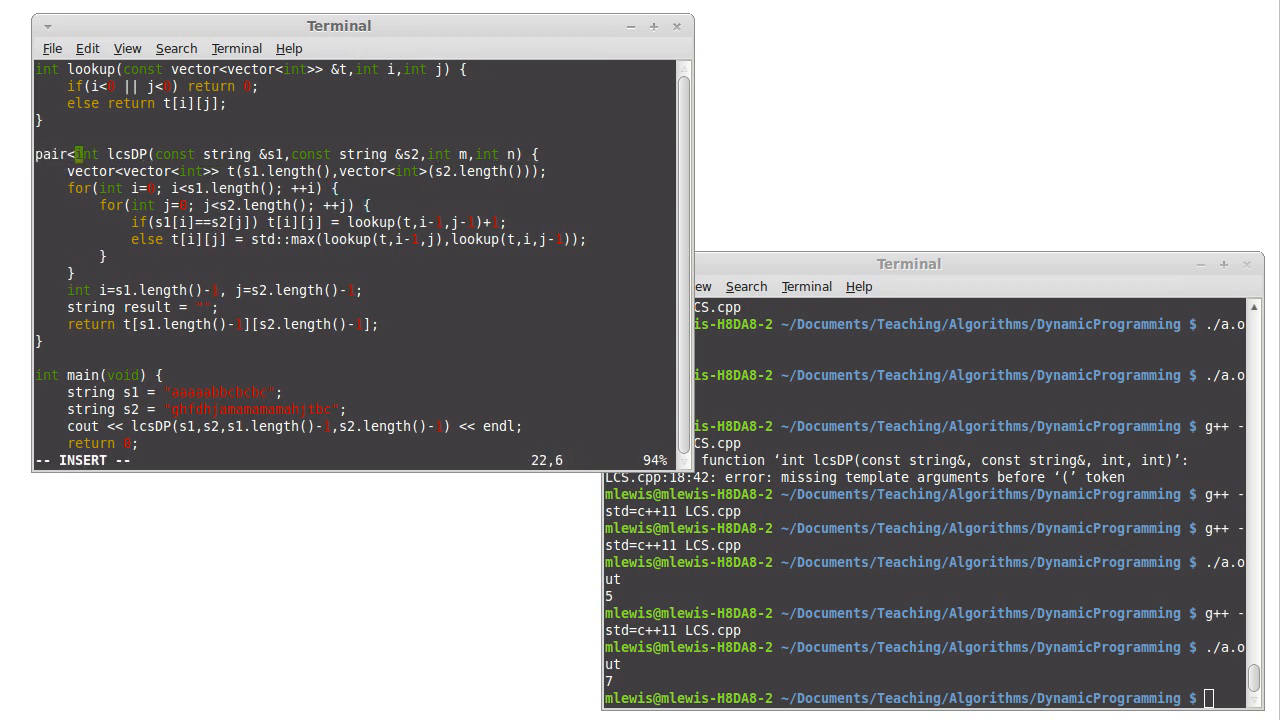
type(",string>")
type("#include")
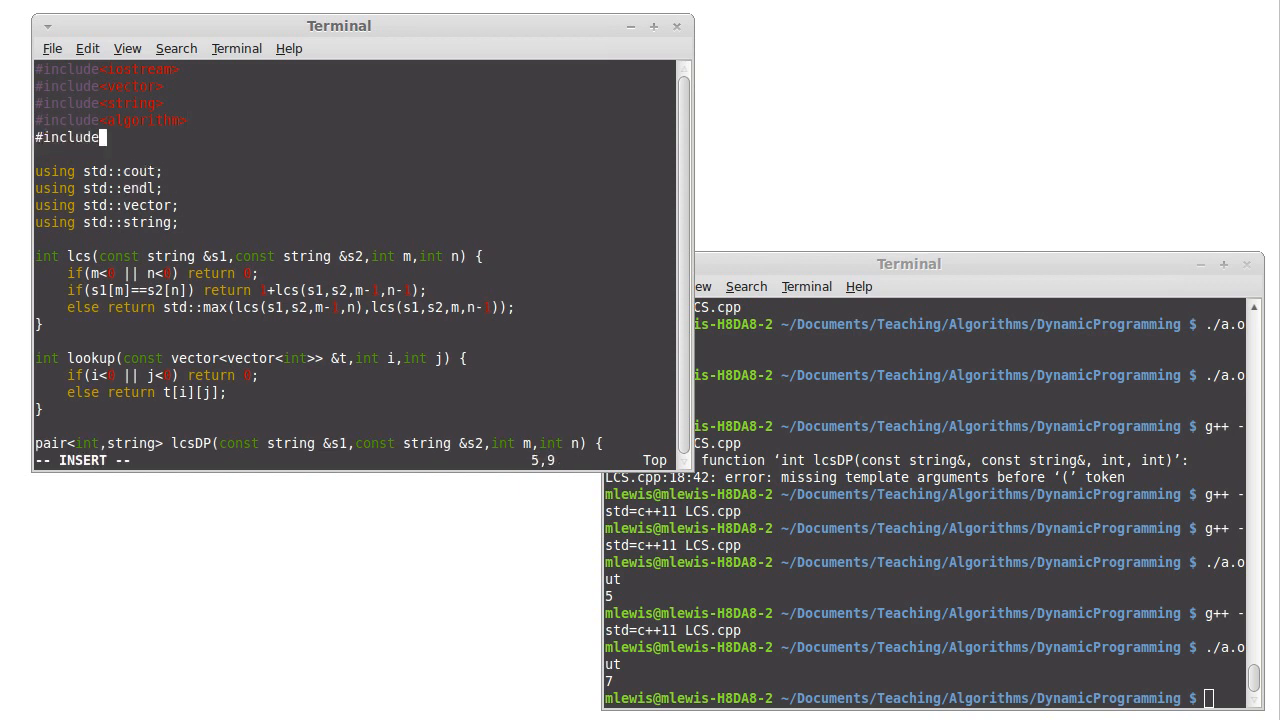
Step: Add #include <utility> and using std::pair; at the top of LCS.cpp
type("<utili")
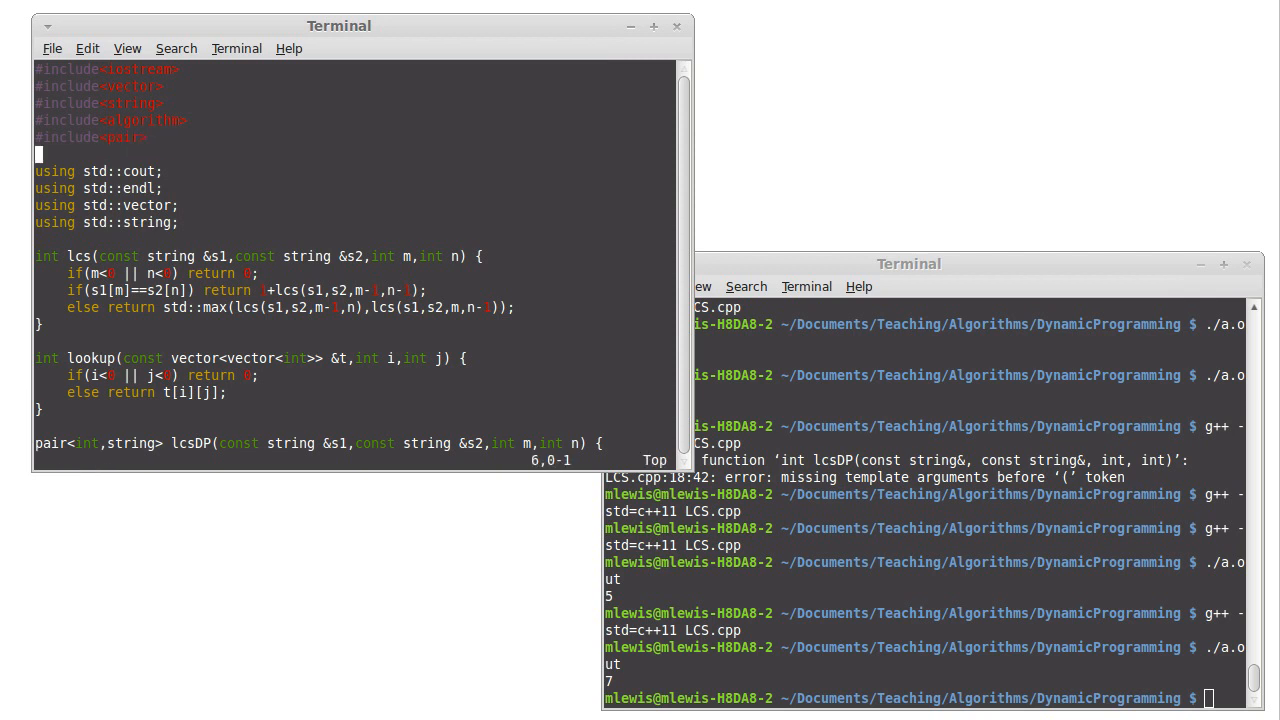
type("u")
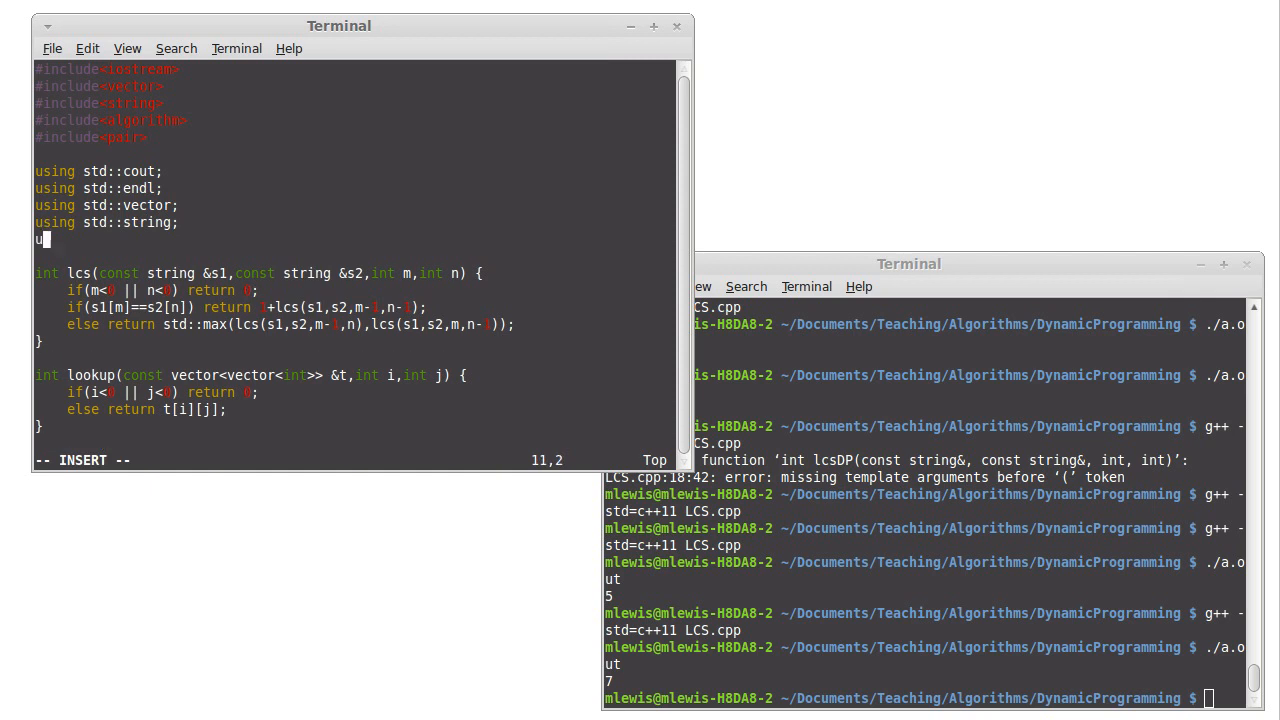
type("sing std:")
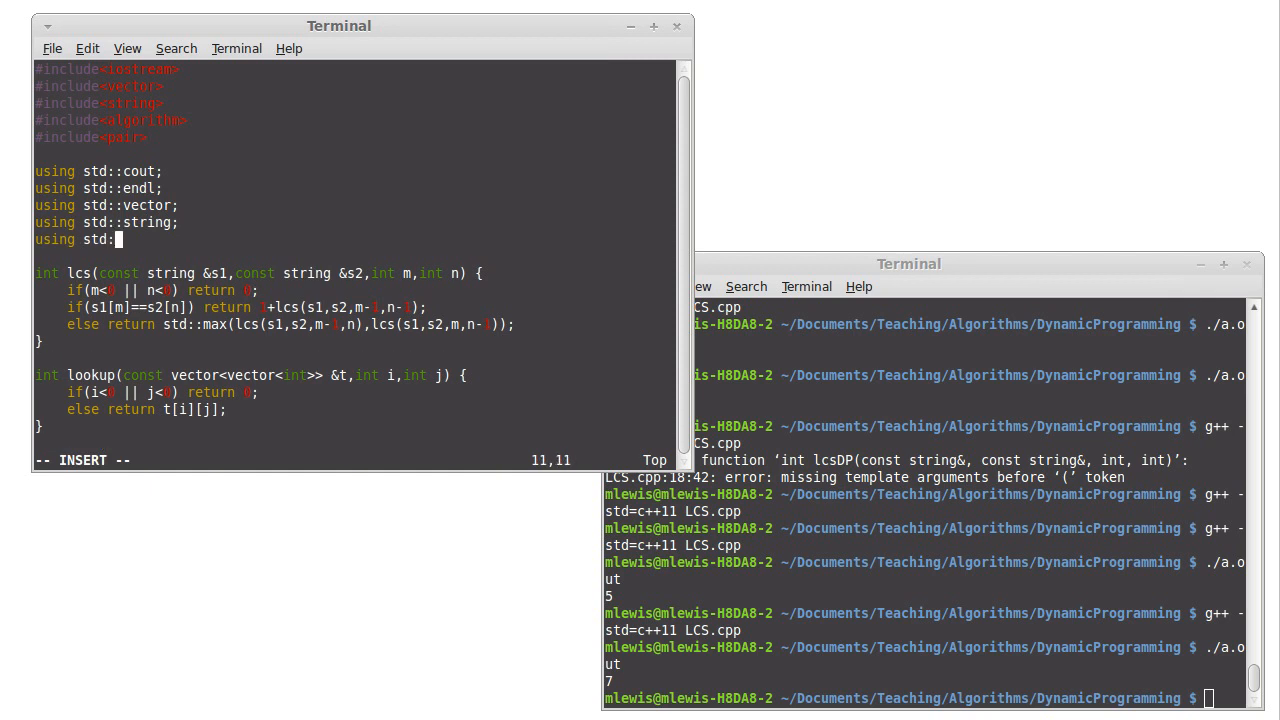
type("pair;")
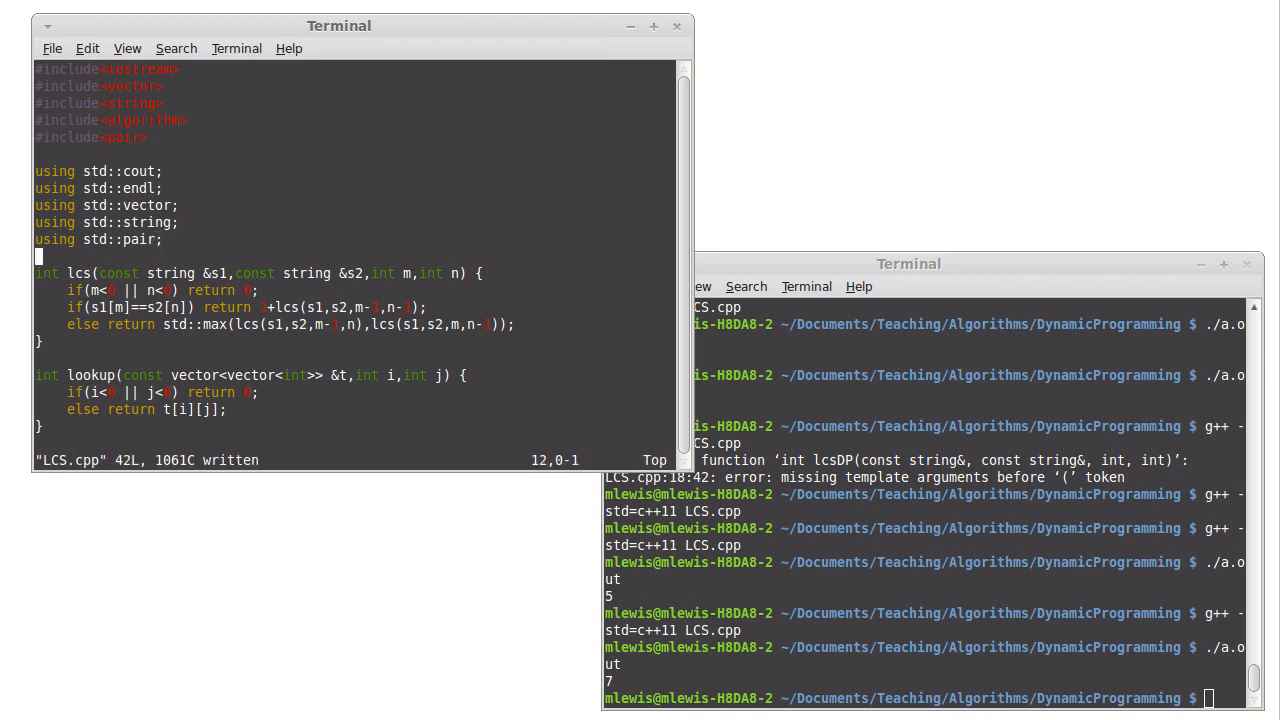
scroll("down", 3)
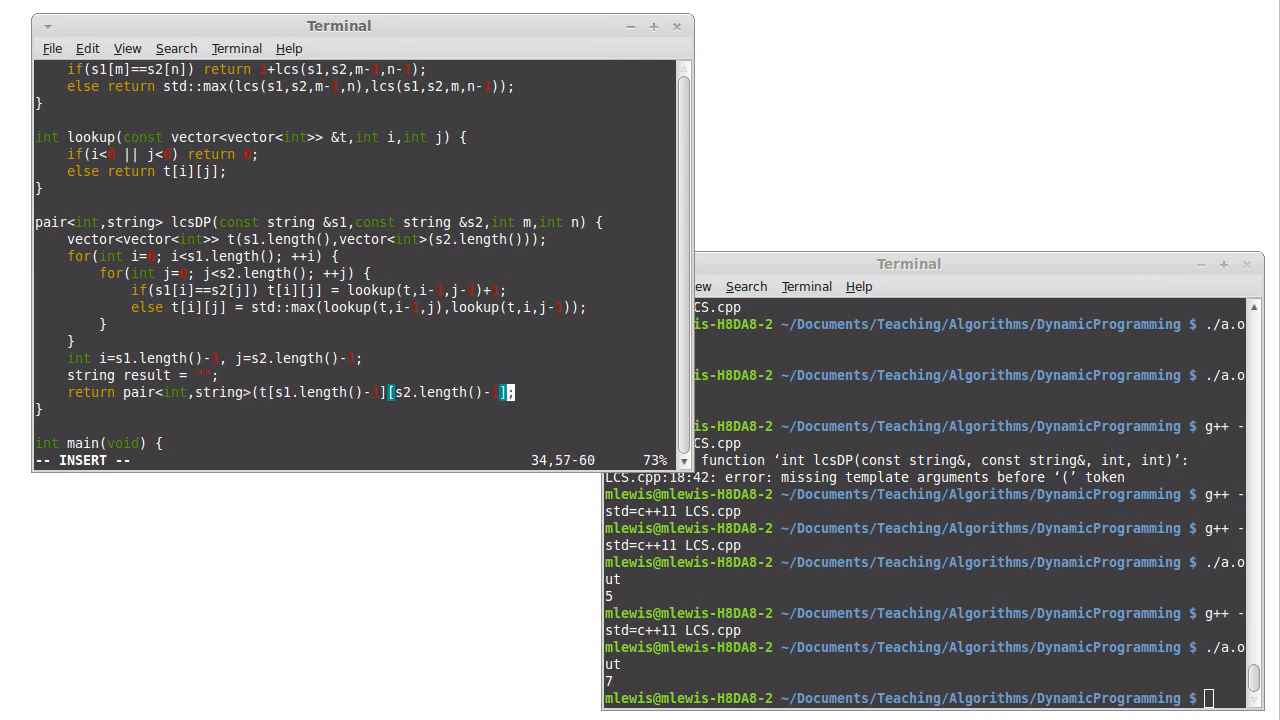
Step: Return the pair with result, store it as auto p in main, and cout p.first and p.second
type(",result)")
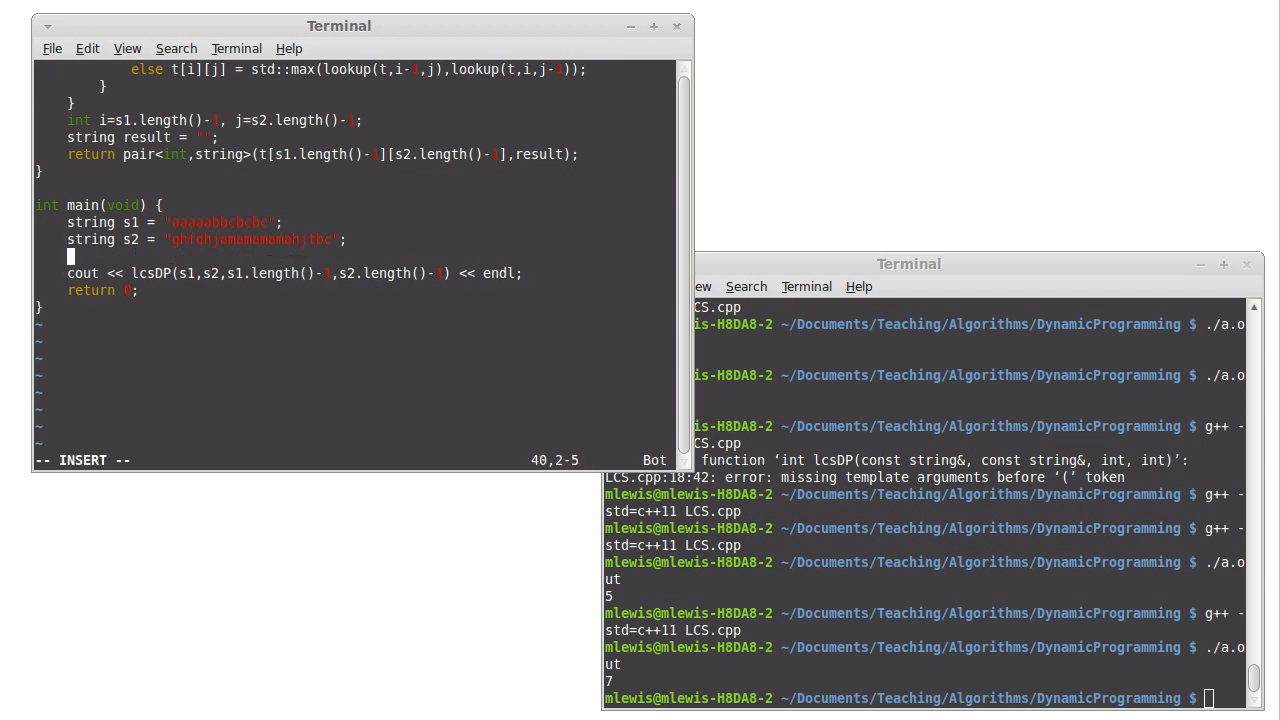
type("auto p = lcsDP(s1,s2,s1.length()-1,s2.length()-1);")
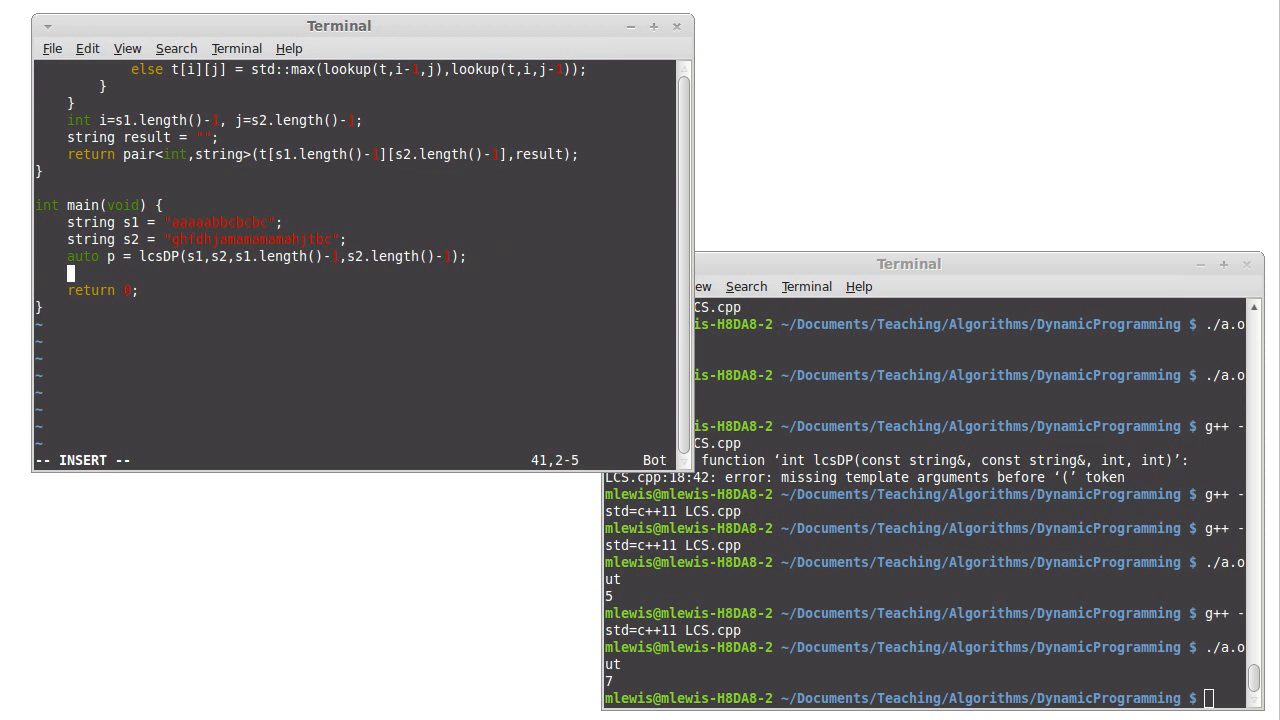
type("cout")
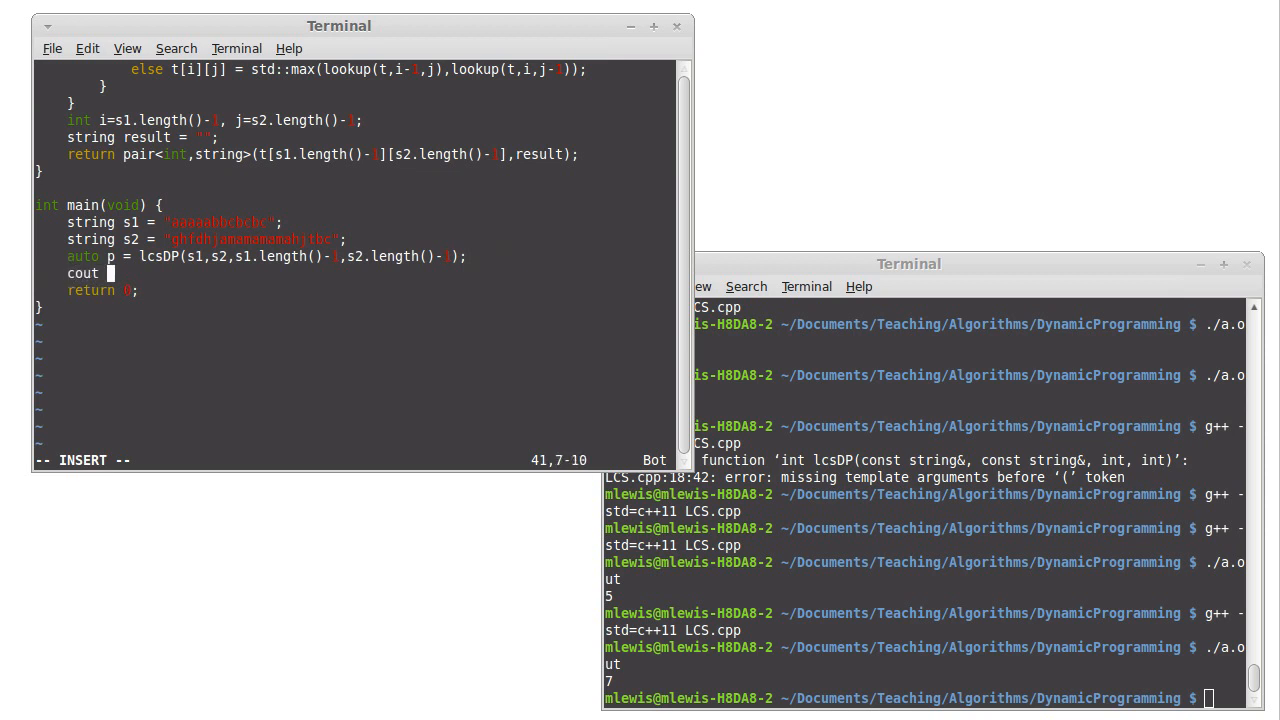
type("<< p.first << \"")
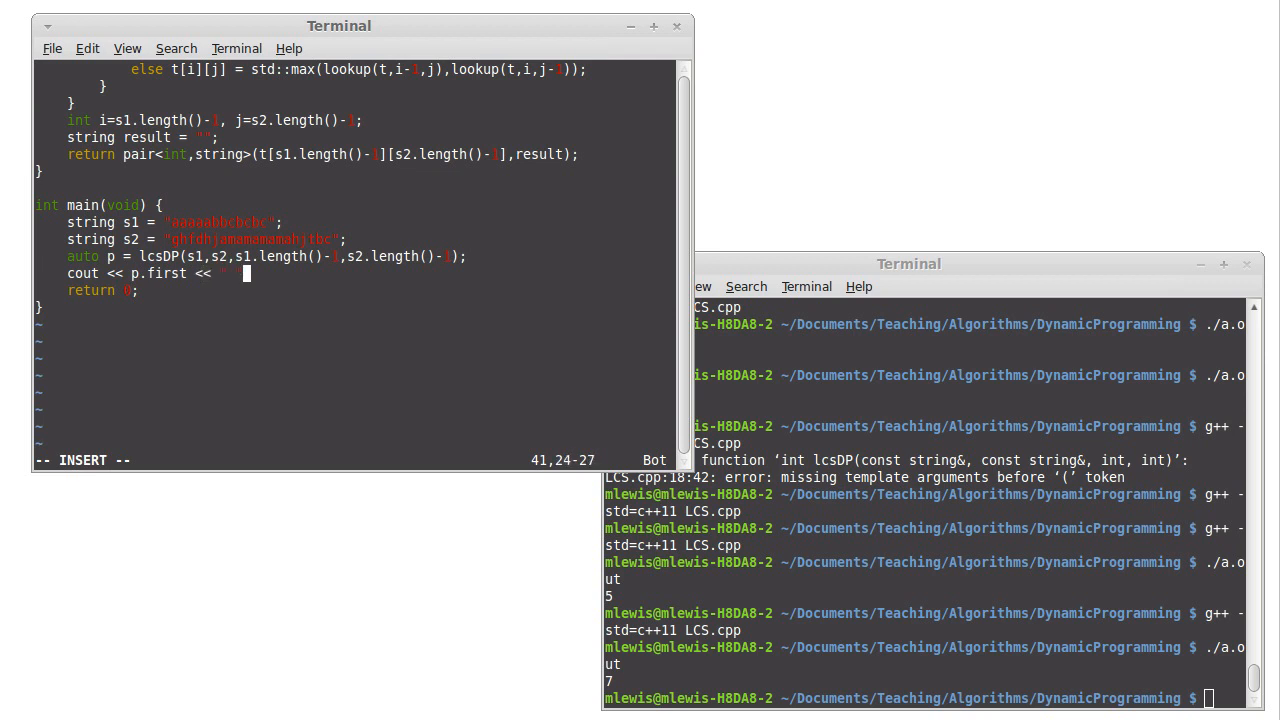
type("<< p.")
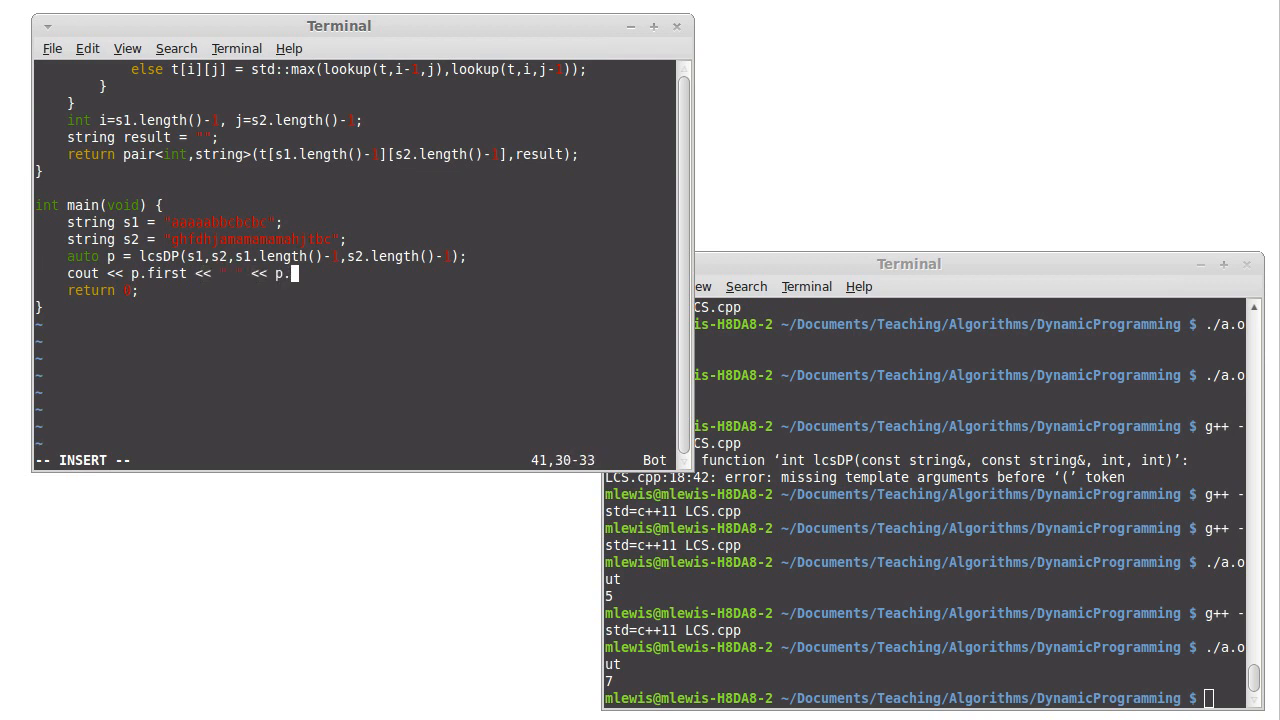
type("second << endl;")
left_click(924, 698)
type("g++ -std=c++11 LCS.cpp")
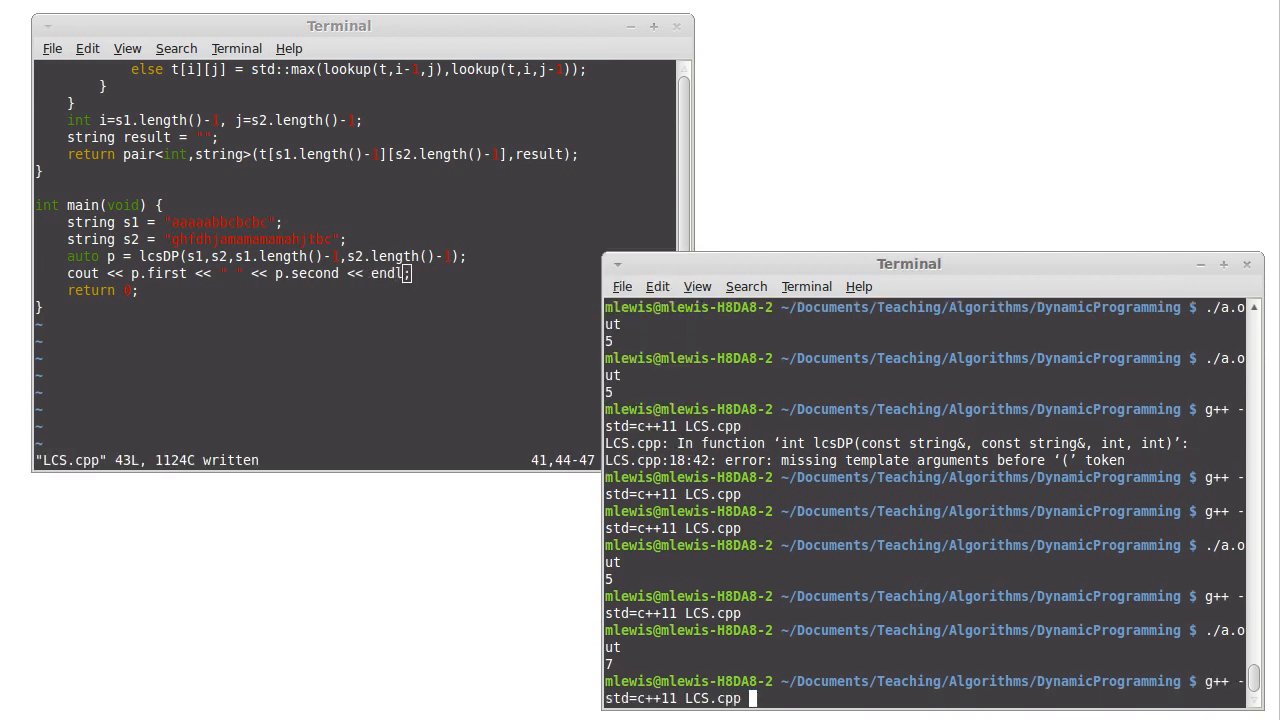
key("Return")
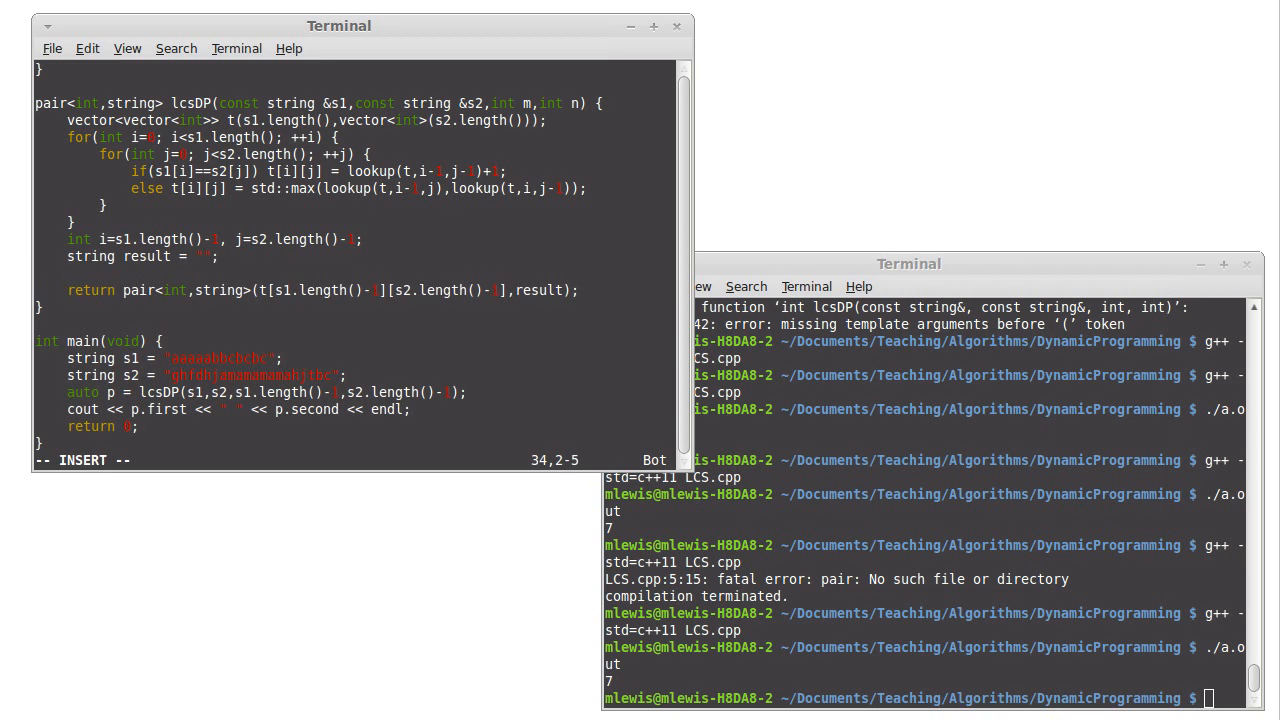
Step: Write while(i>=0 && j>=0) with an empty body above lcsDP's return and begin an if inside it
type("while(")
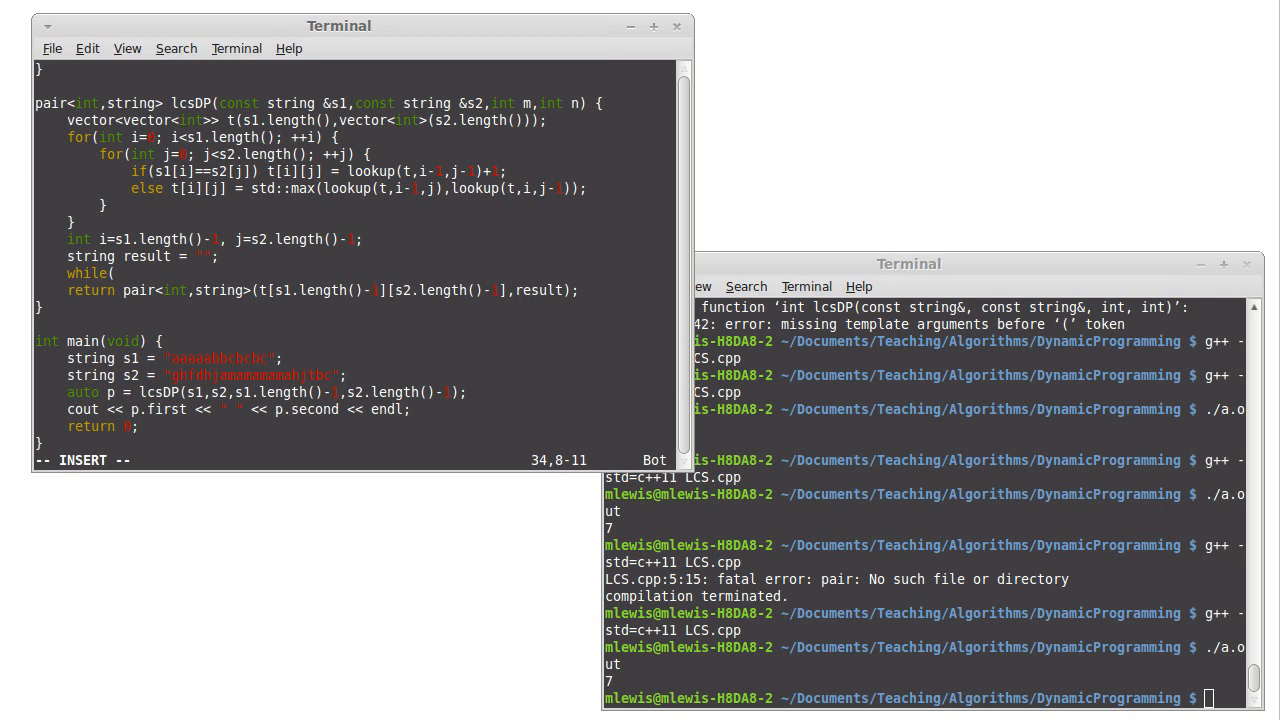
type("i>=0")
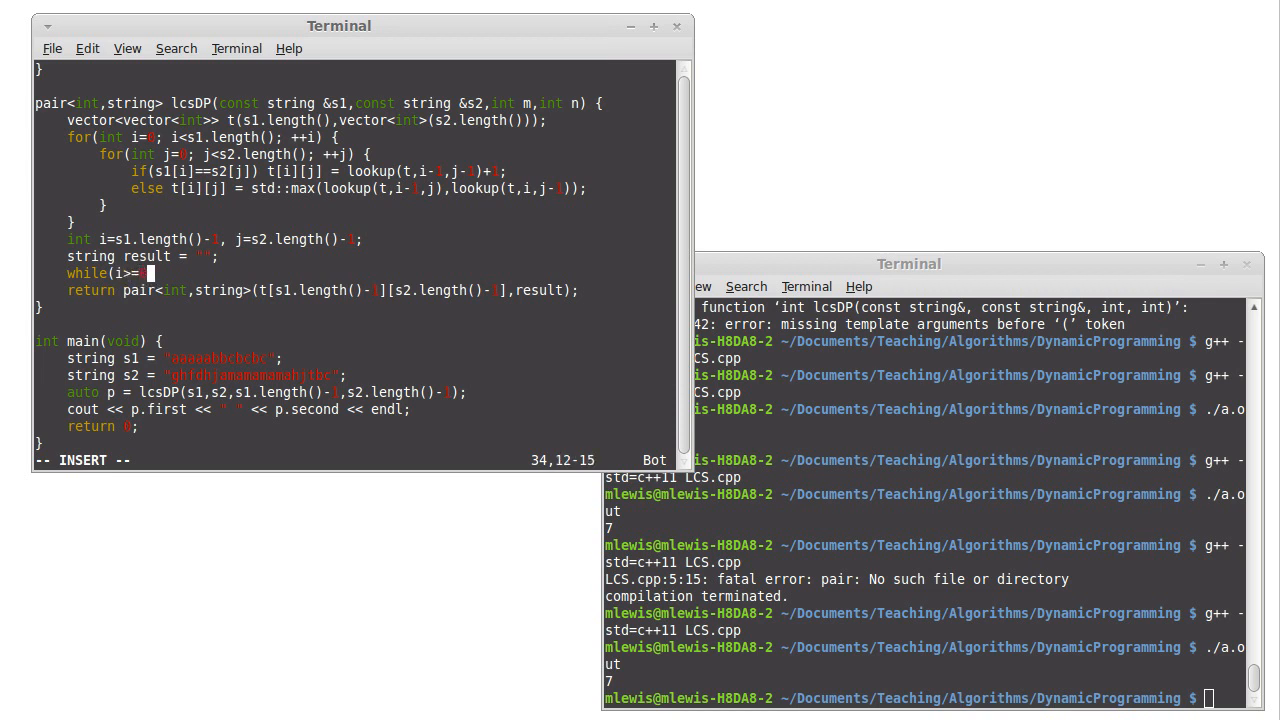
type("&& j>=0) {")
type("}")
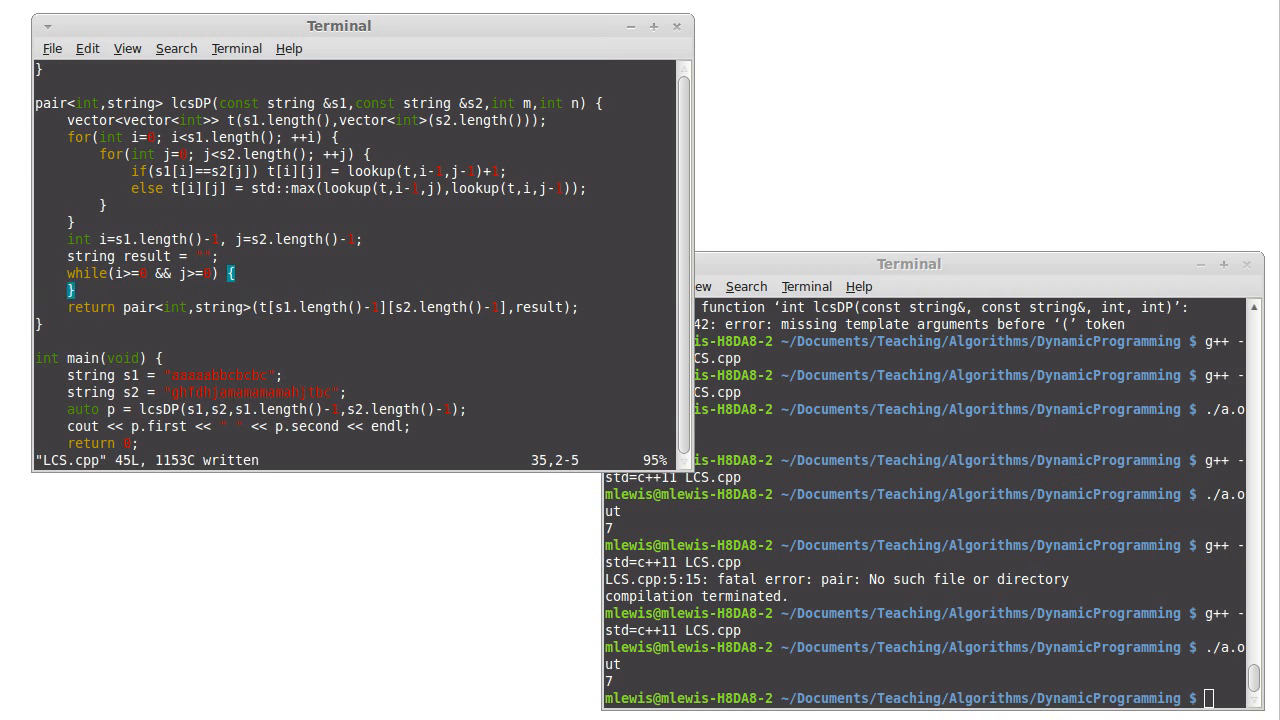
key("i")
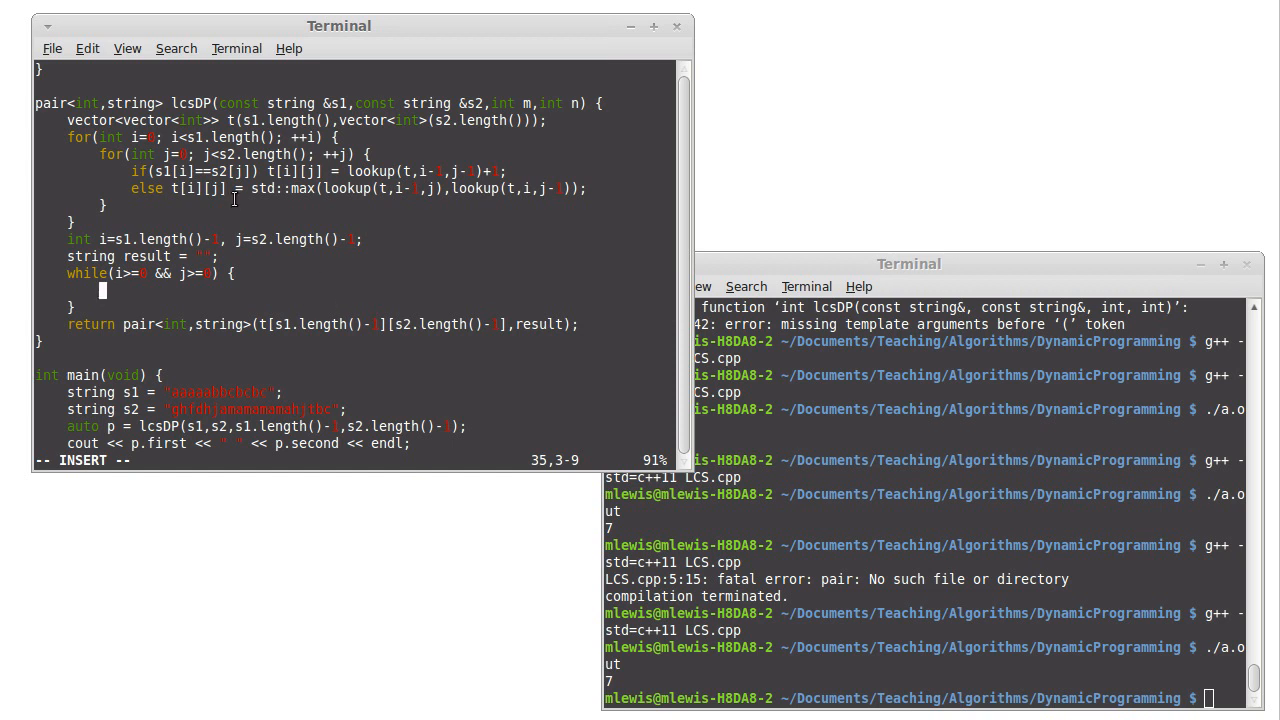
mouse_move(424, 168)
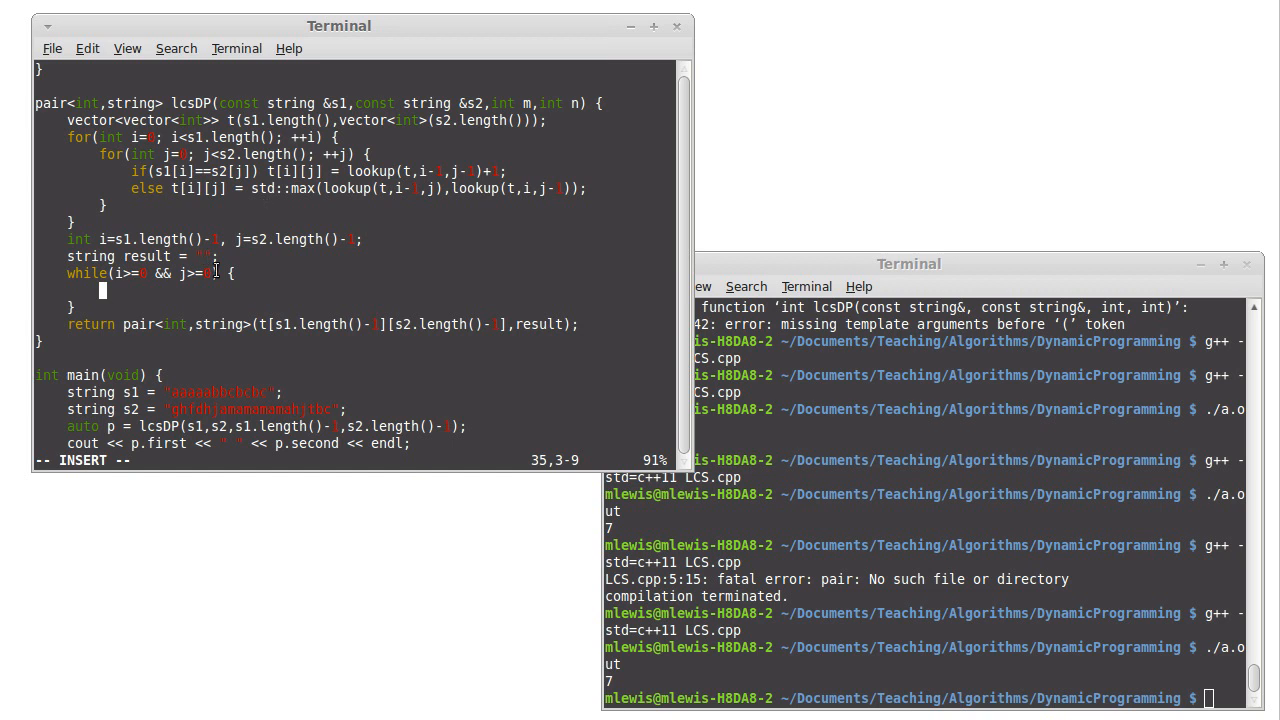
mouse_move(260, 284)
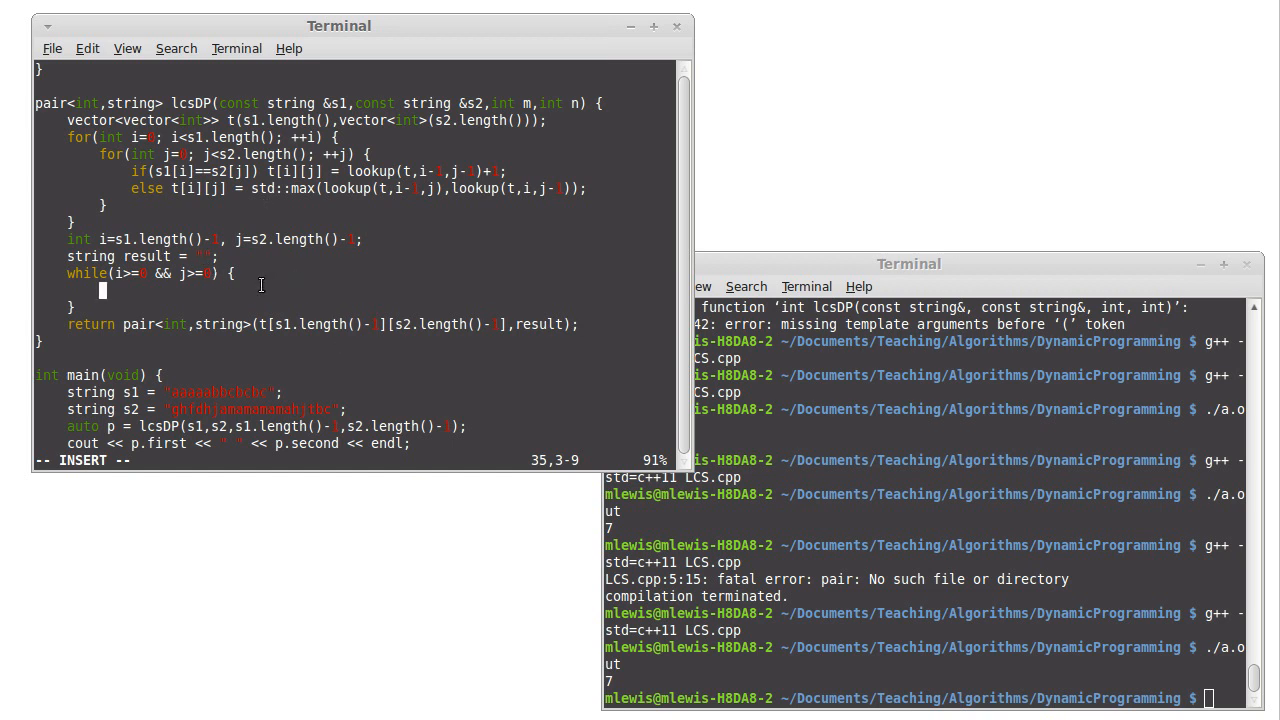
type("if(s1")
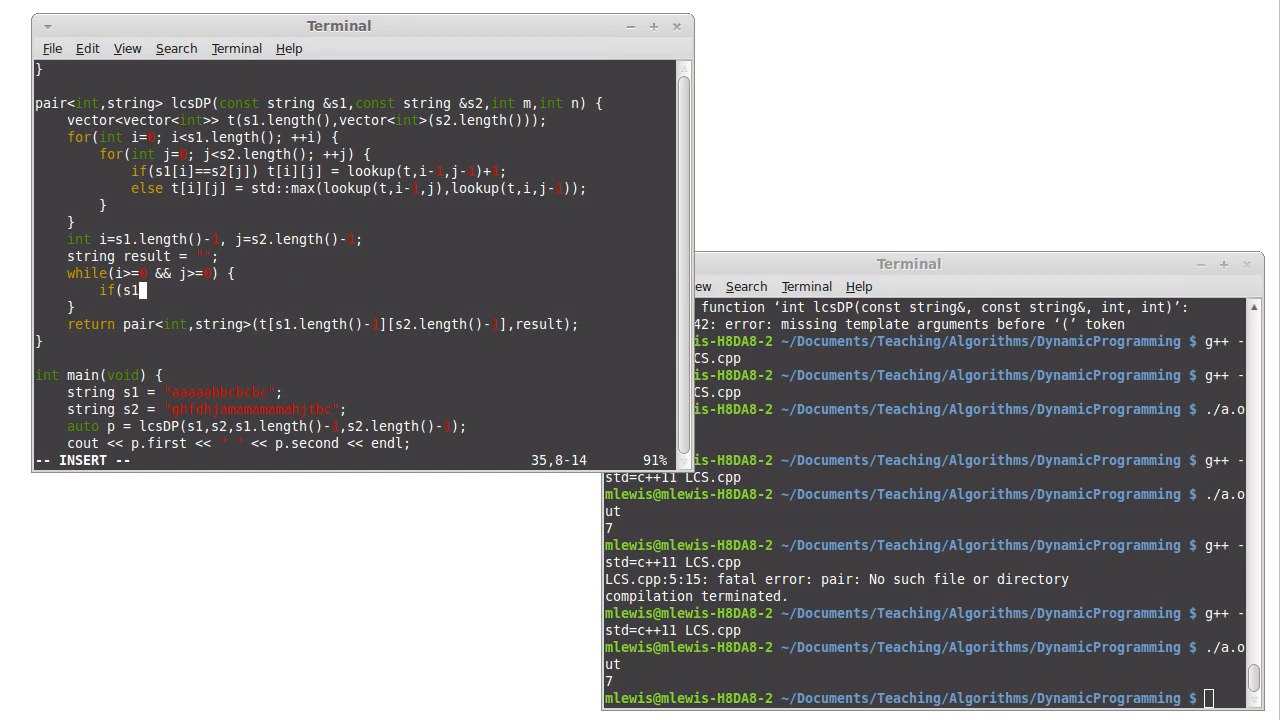
Step: Write if(s1[i]==s2[j]) { result.push_back(s1[i]); inside the while loop
type("[i]==s2[j]) {")
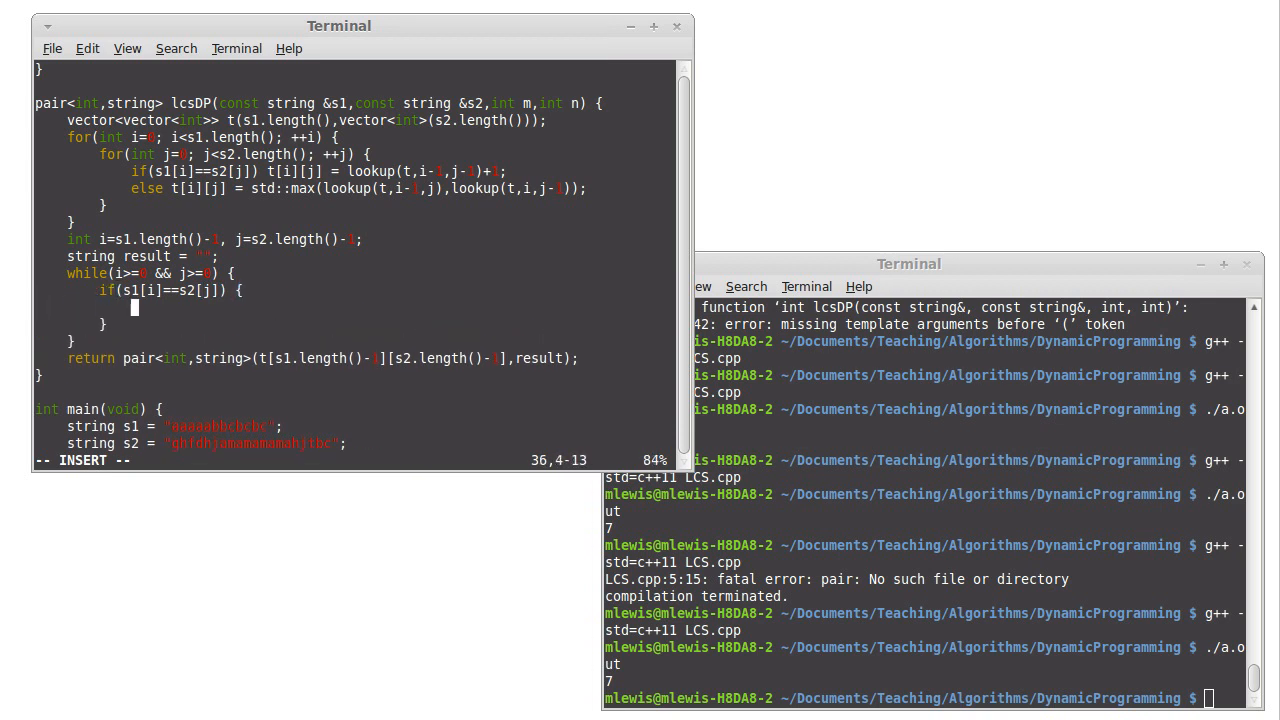
type("res")
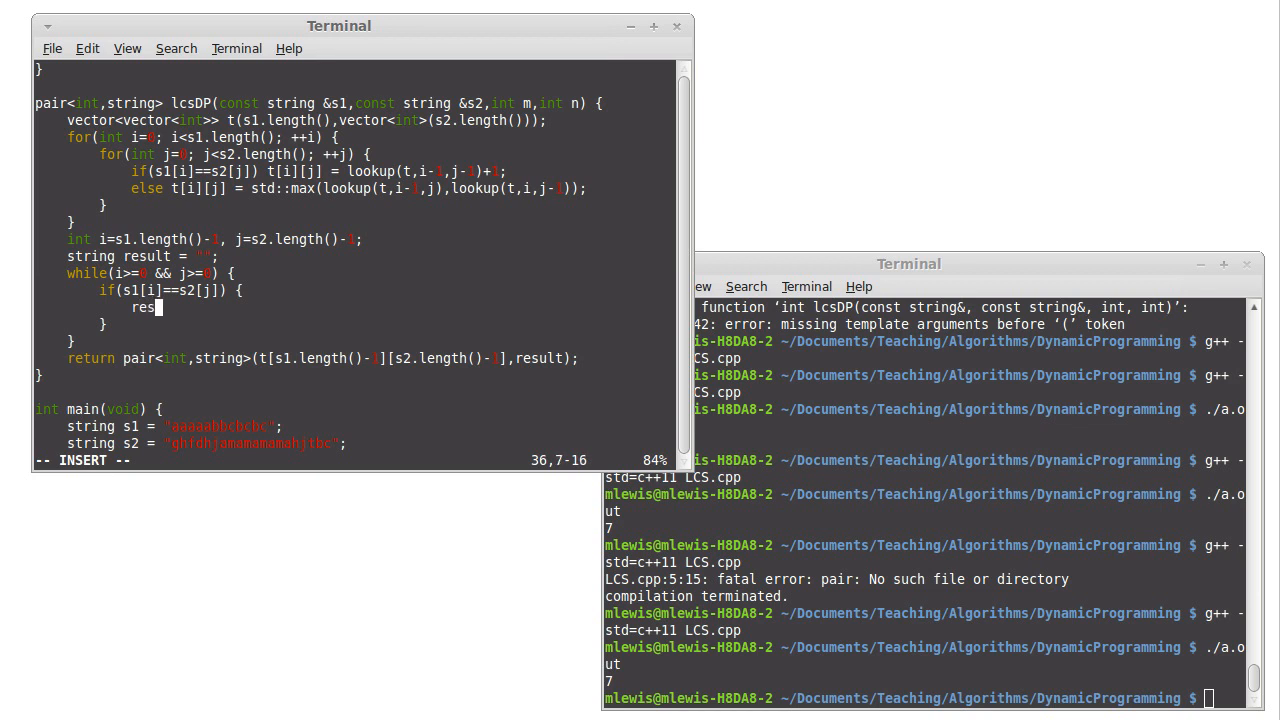
type("ult.p")
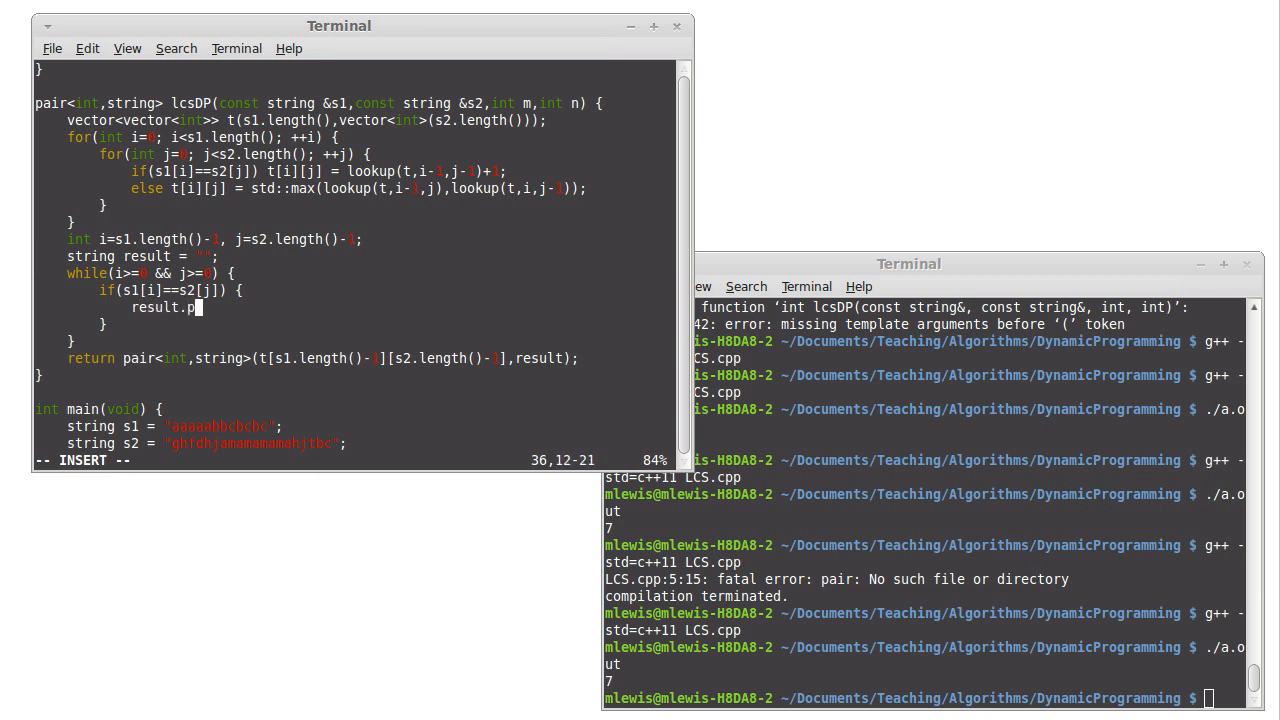
type("ush_bac")
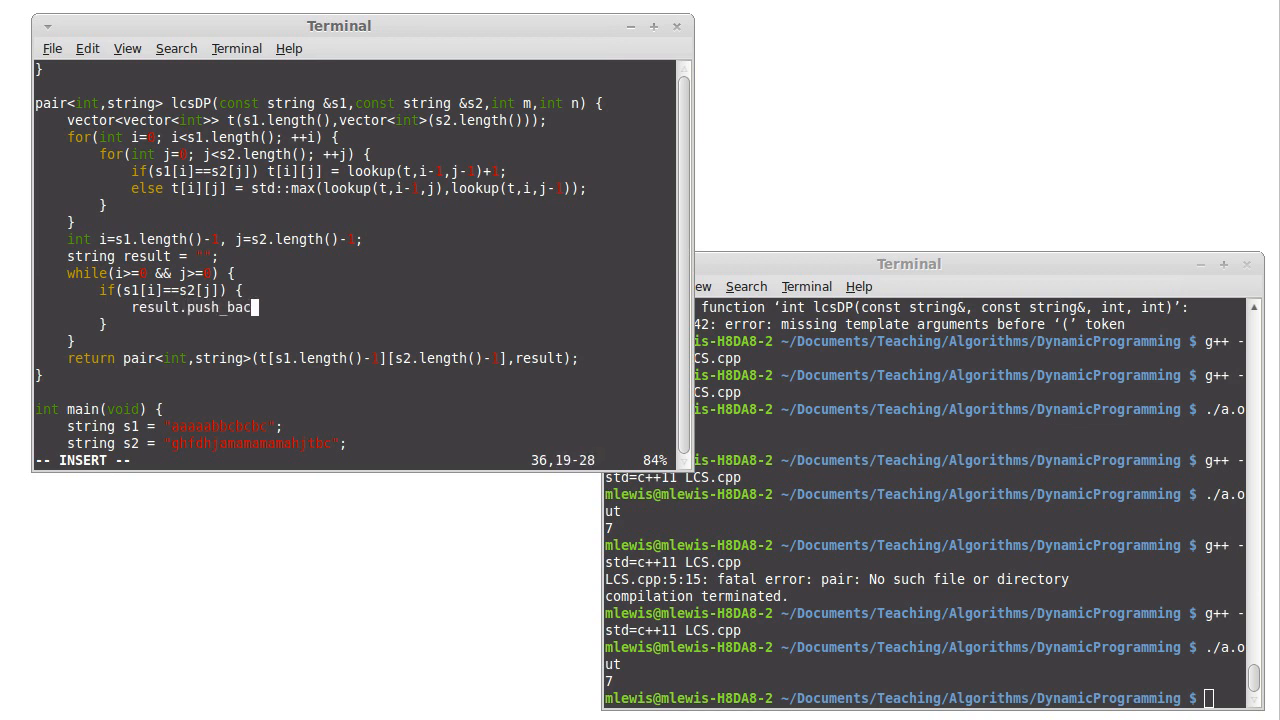
type("k")
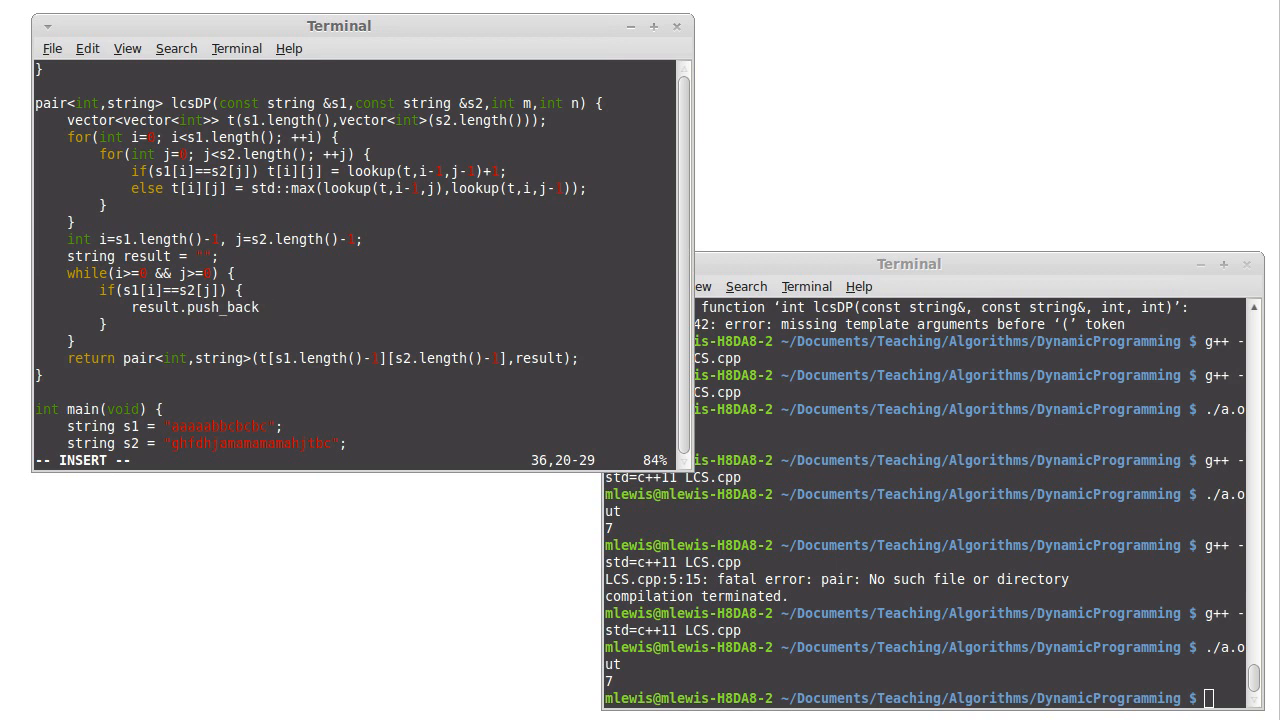
type("(s1")
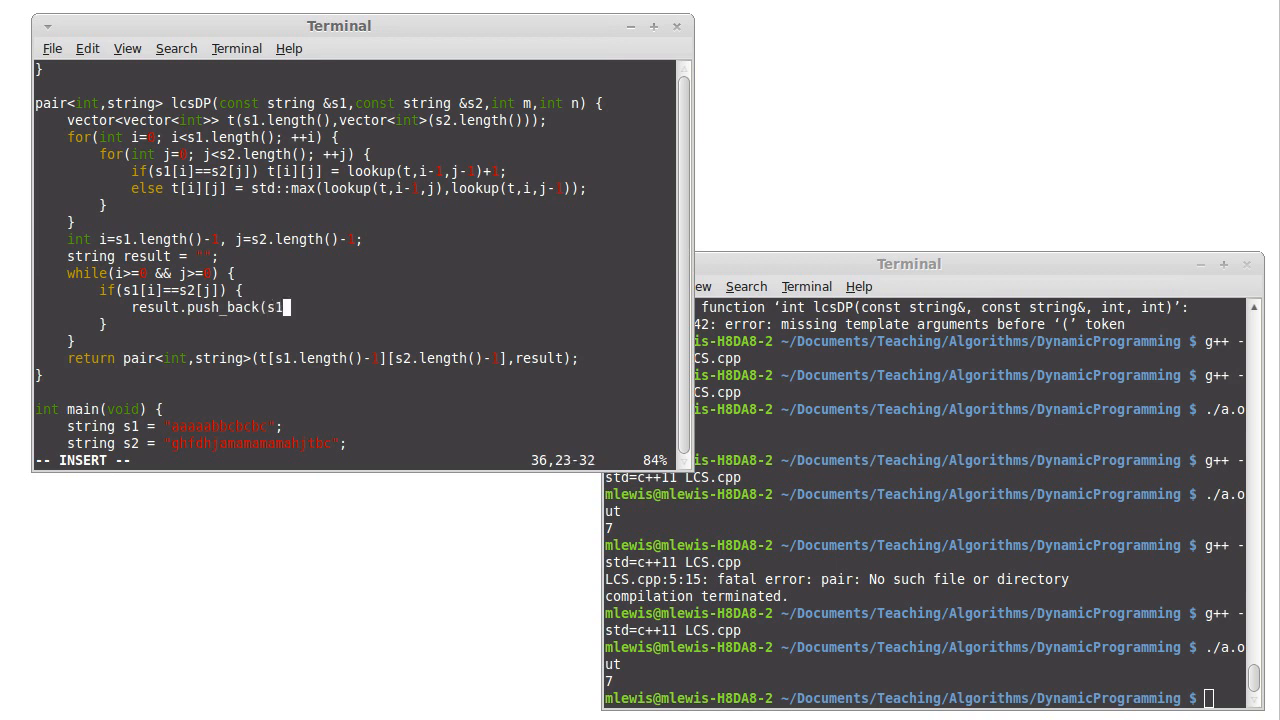
type("[i]);")
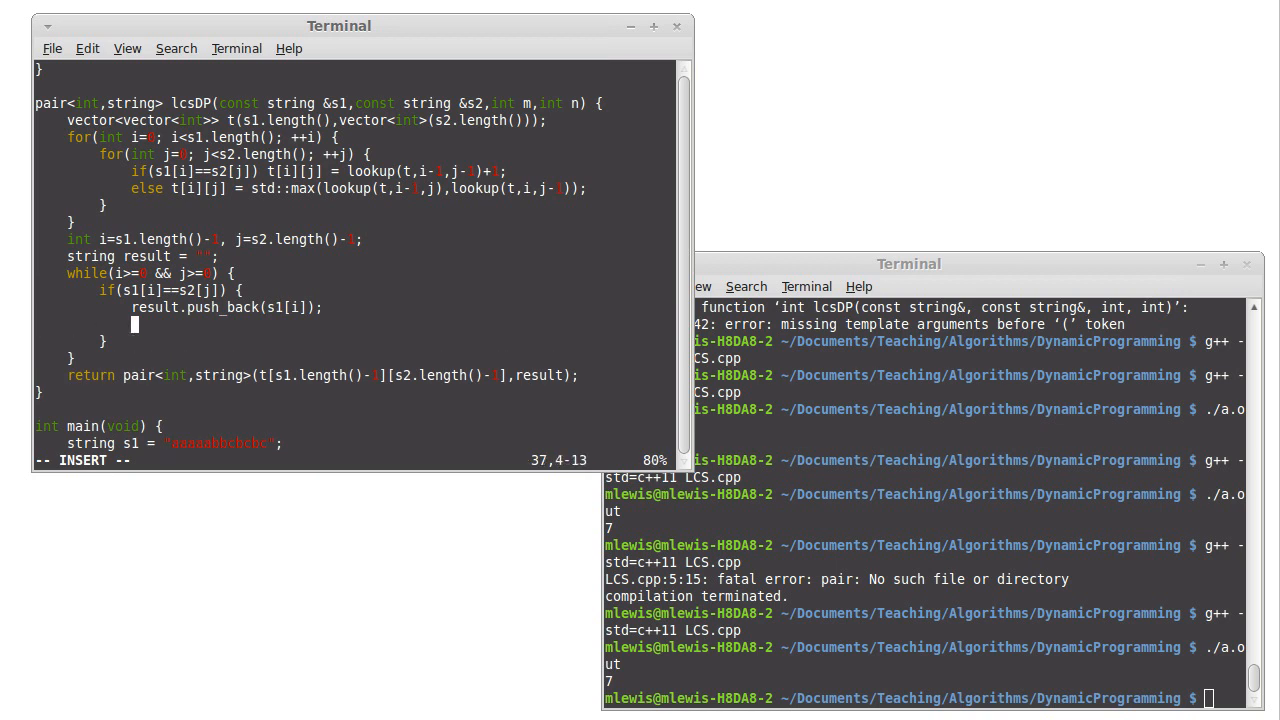
mouse_move(530, 376)
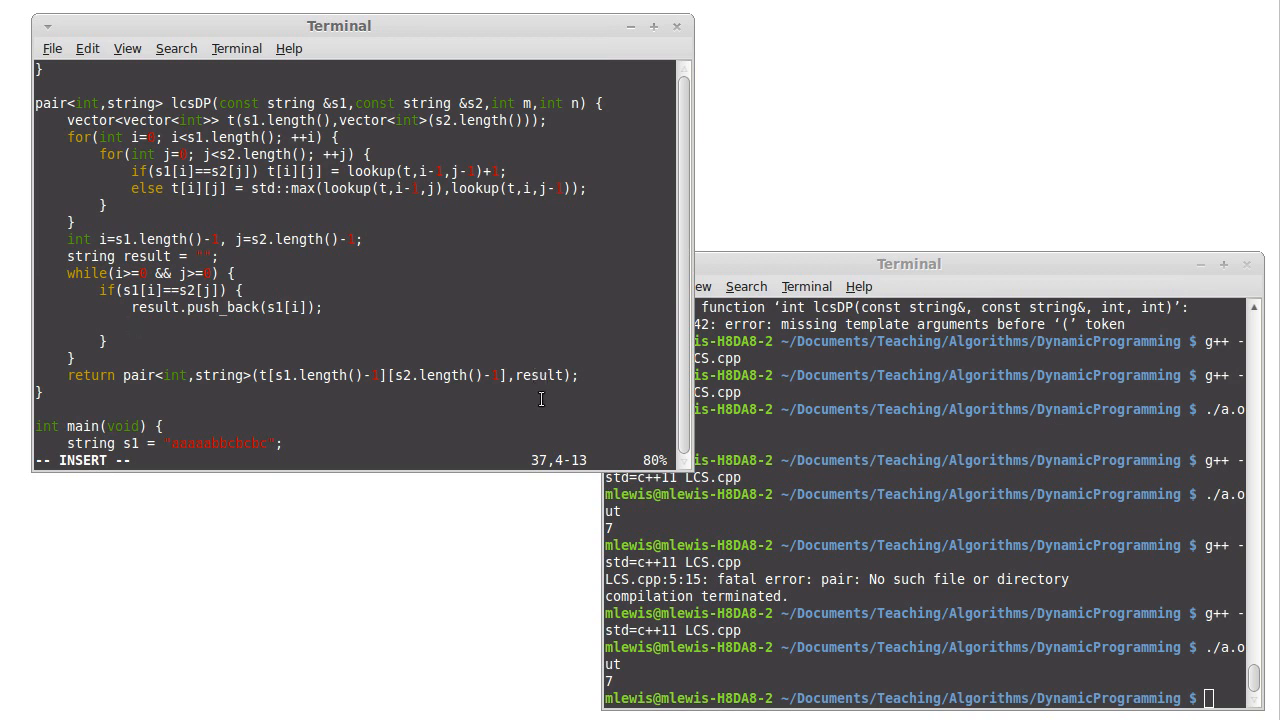
Step: Decrement i and j in the match branch and start the else { branch
type("--j;")
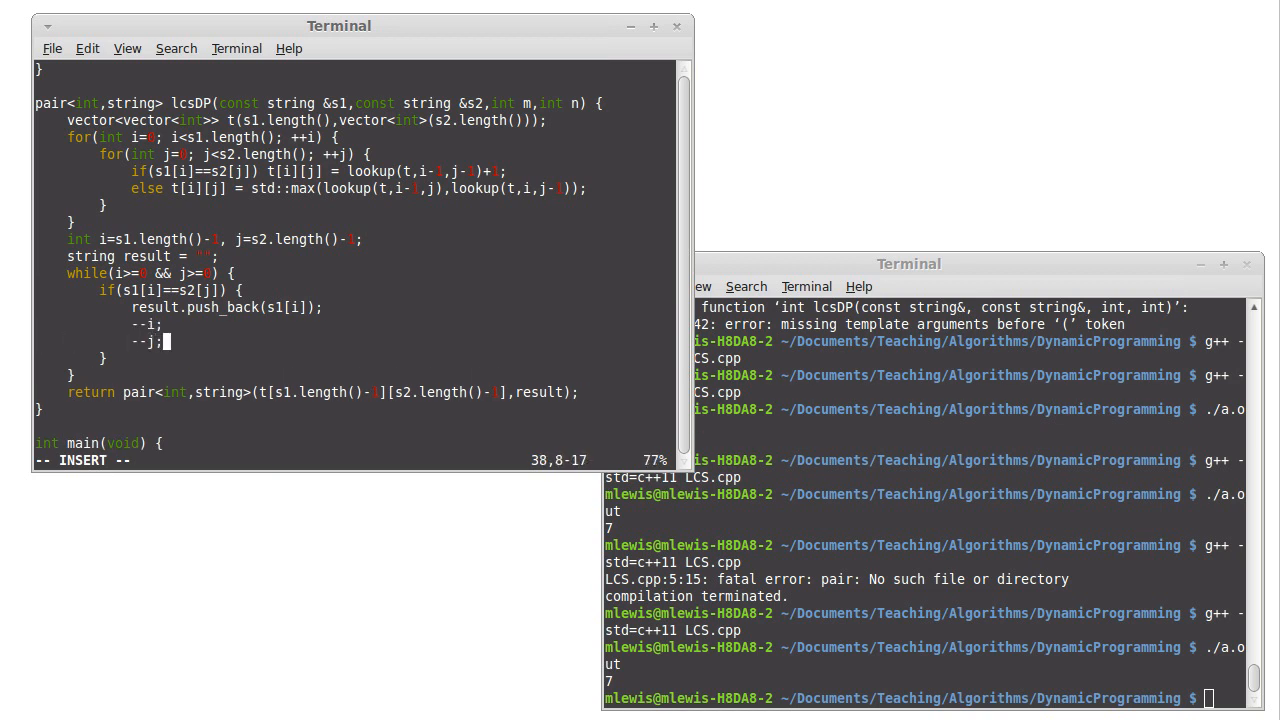
type("else {")
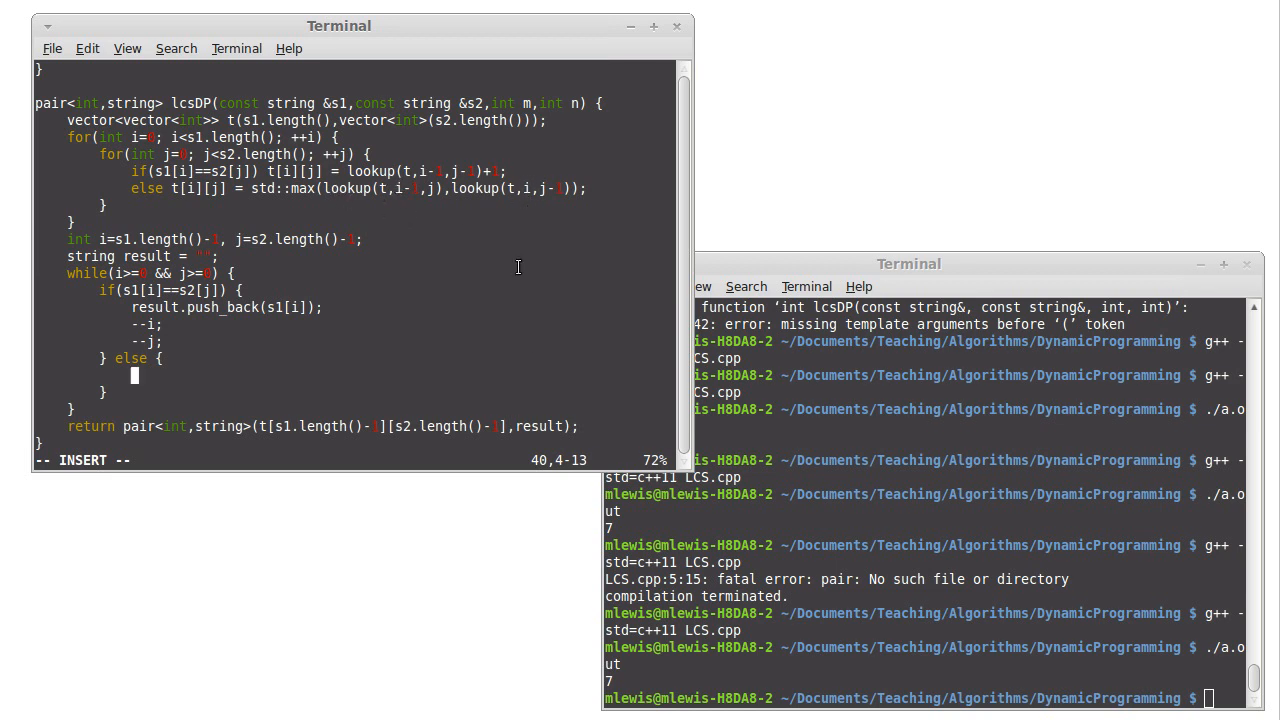
Step: Write the condition if(lookup(t,i-1,j)>lookup(t,i,j-1)) in the else block
type("if(")
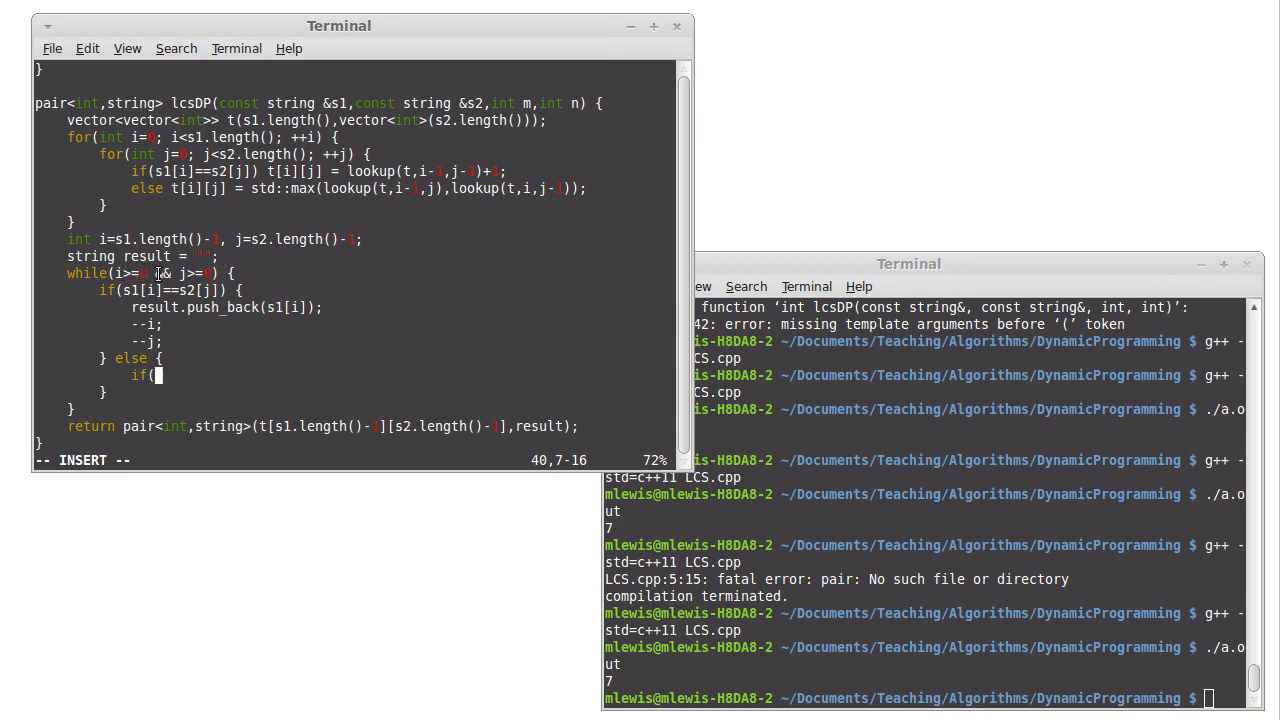
type("l")
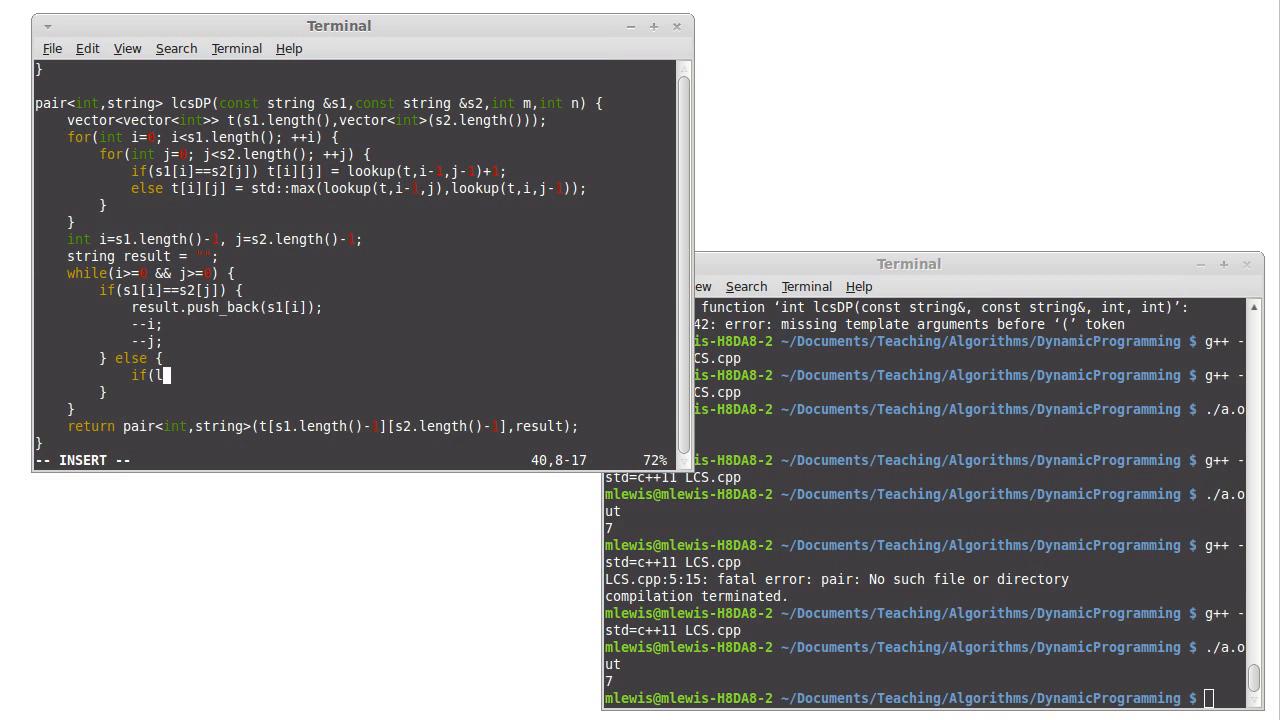
type("ookup(")
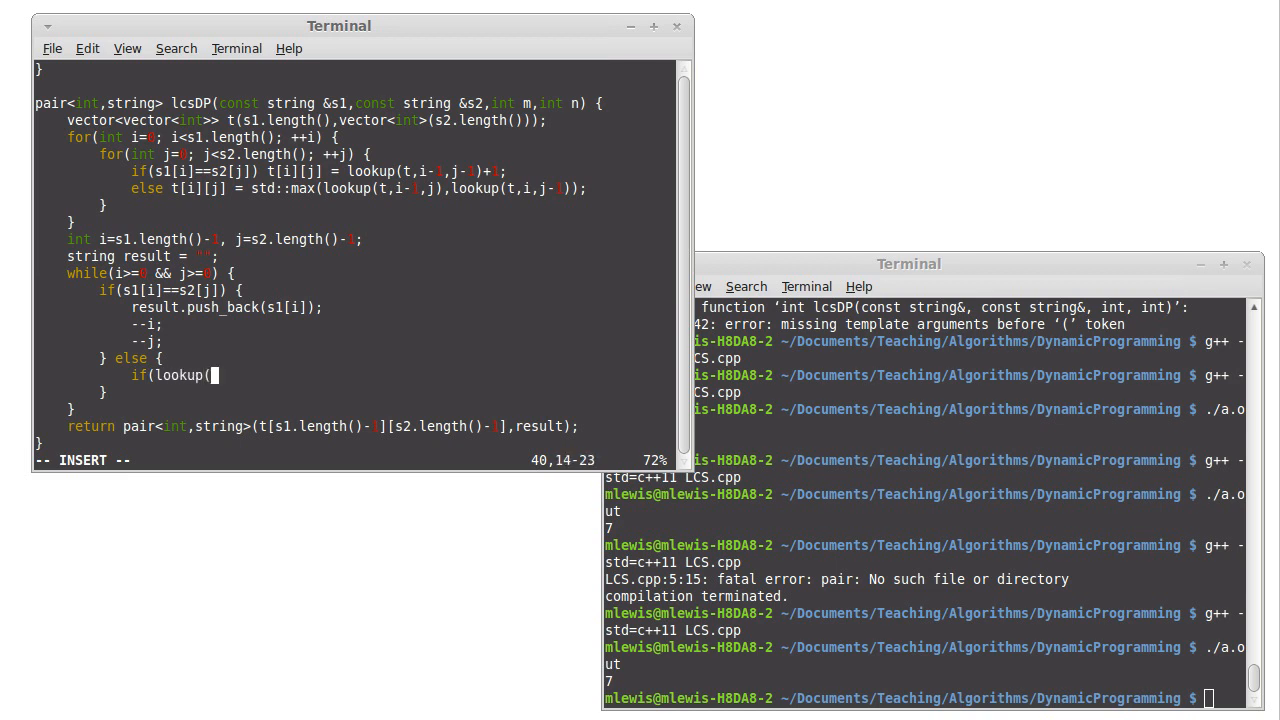
type("t,")
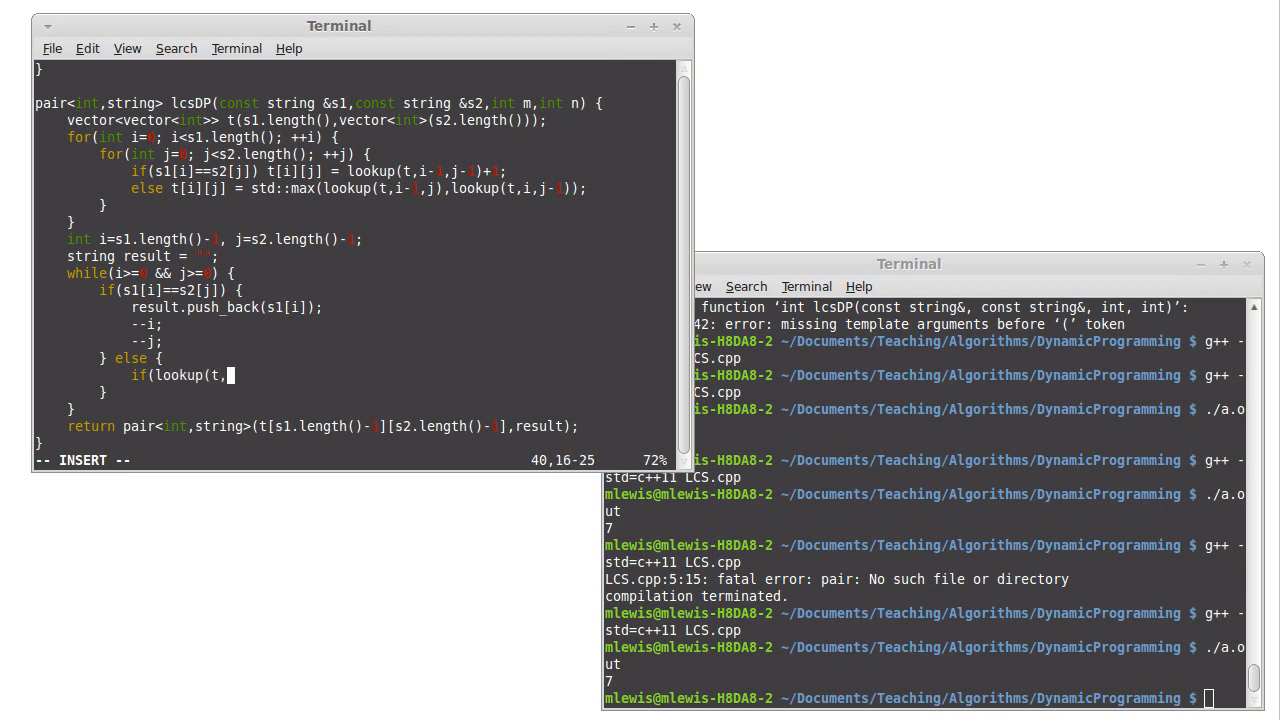
type("i-1,j")
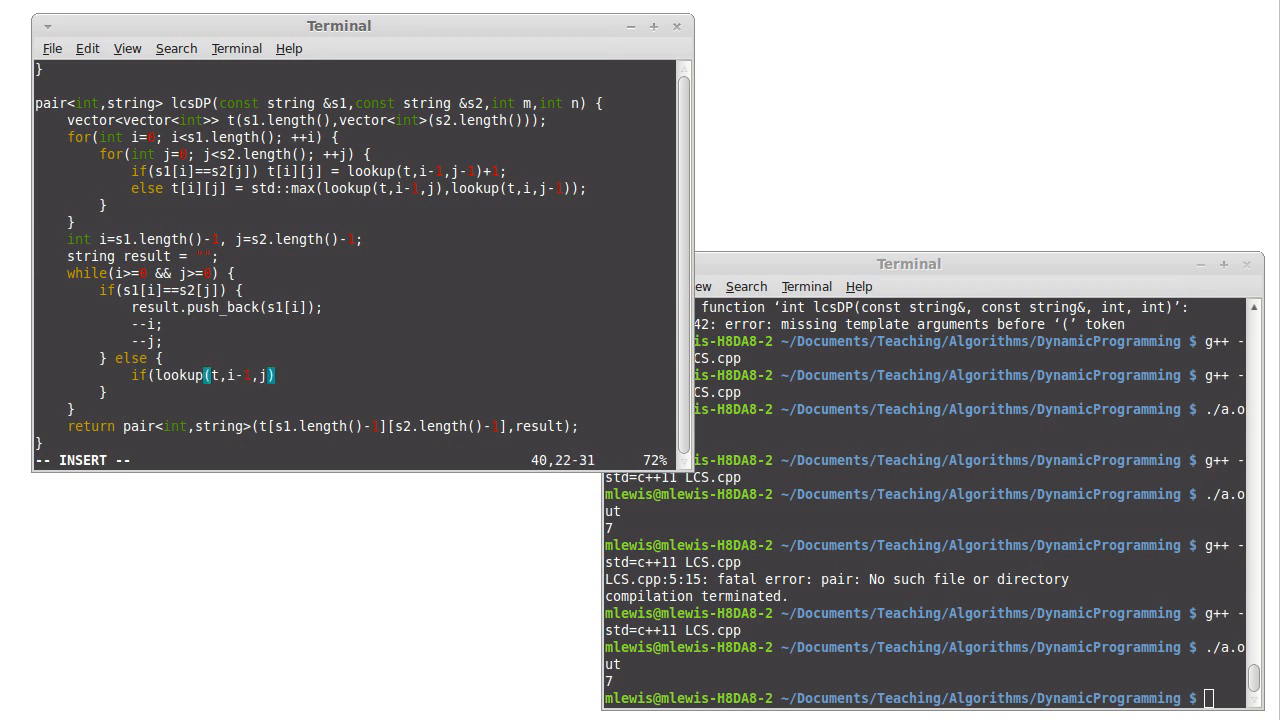
type(">lookup")
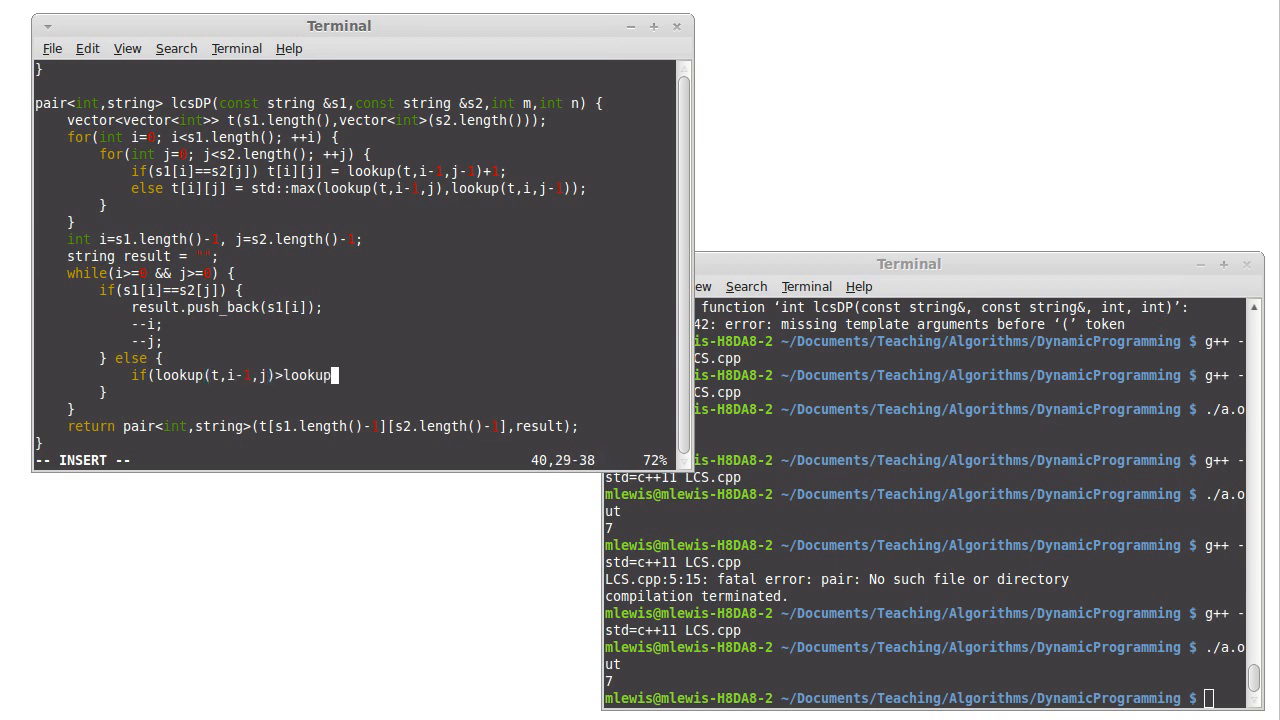
type("t,")
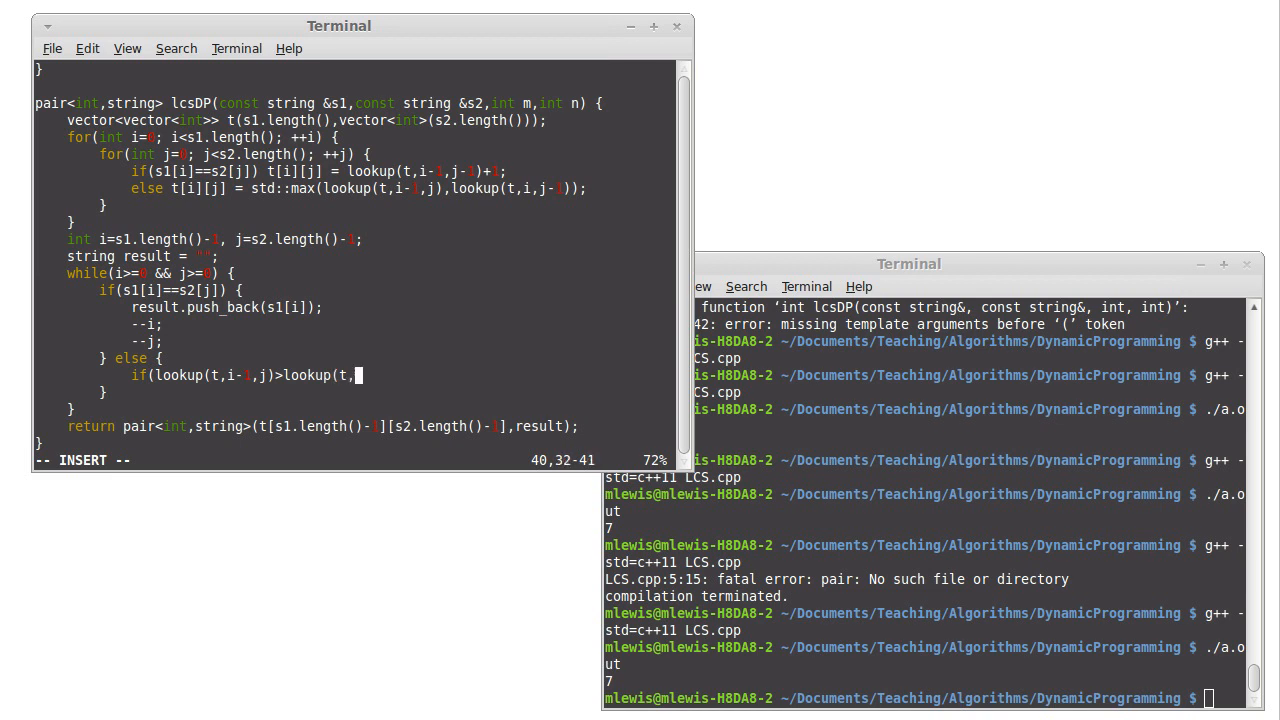
type("i,j-1)) {")
type("} else {")
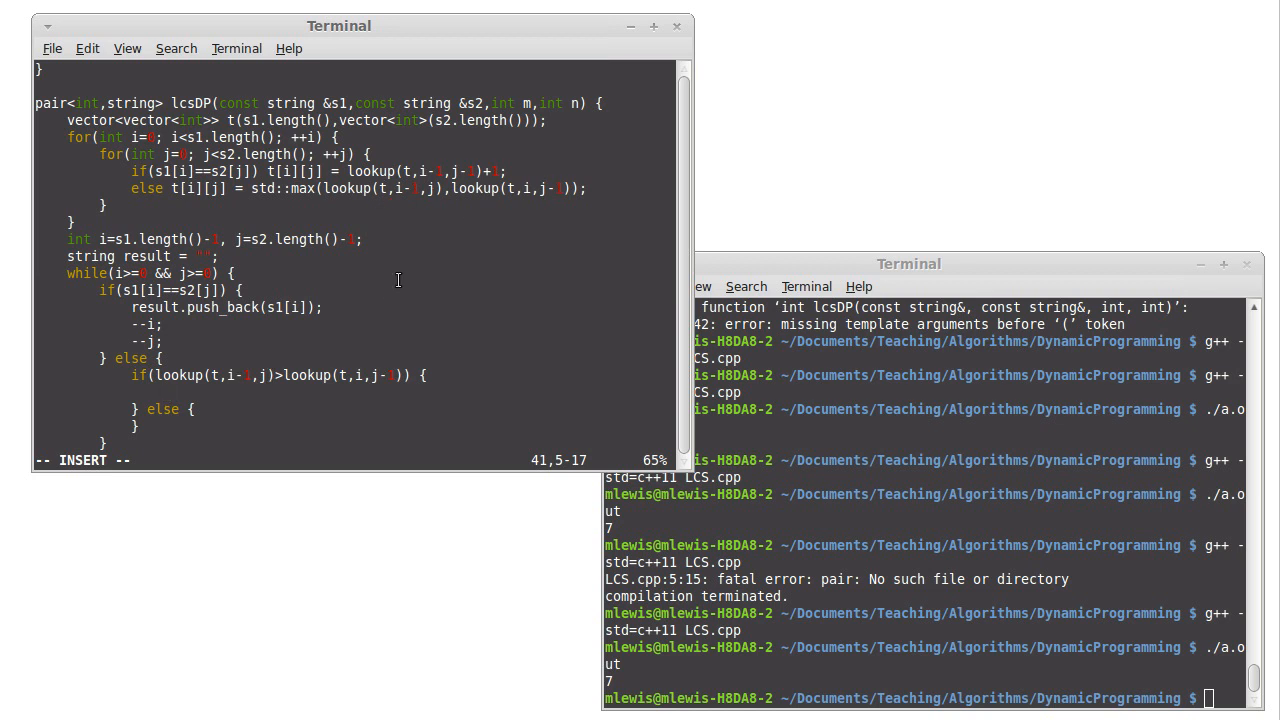
Step: Make that branch decrement i when true, otherwise decrement j
type("-")
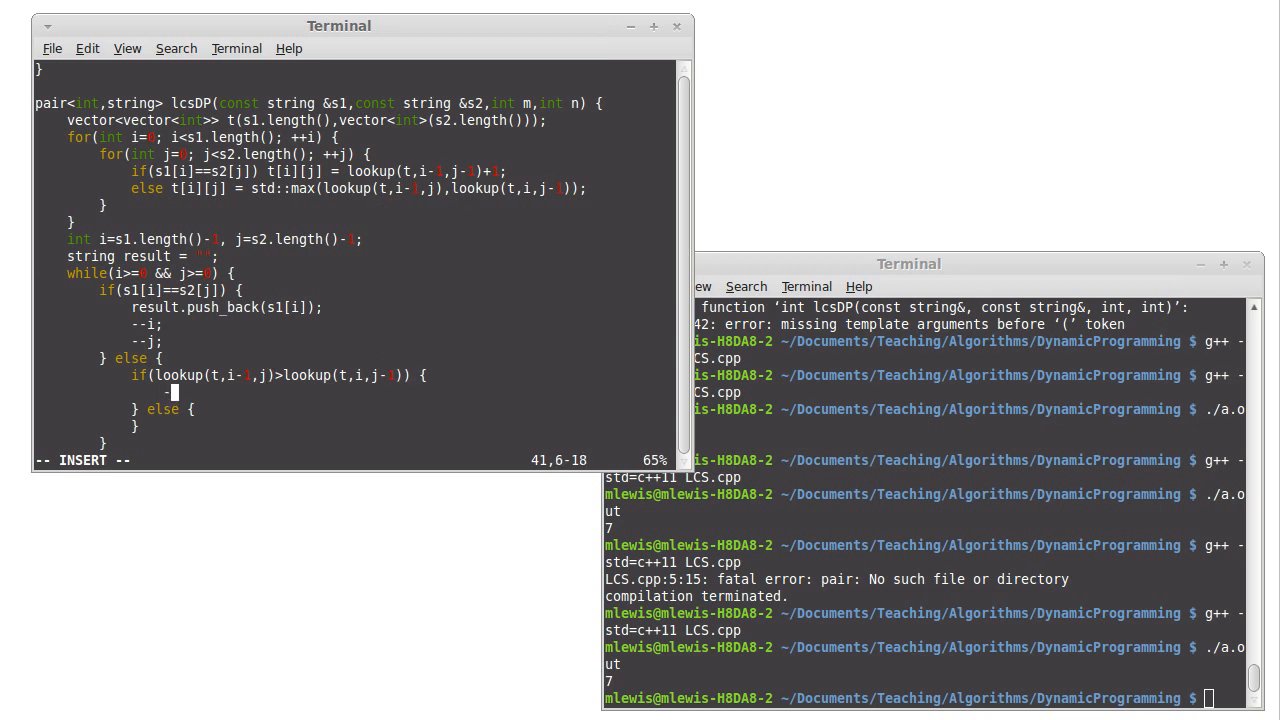
type("--i;")
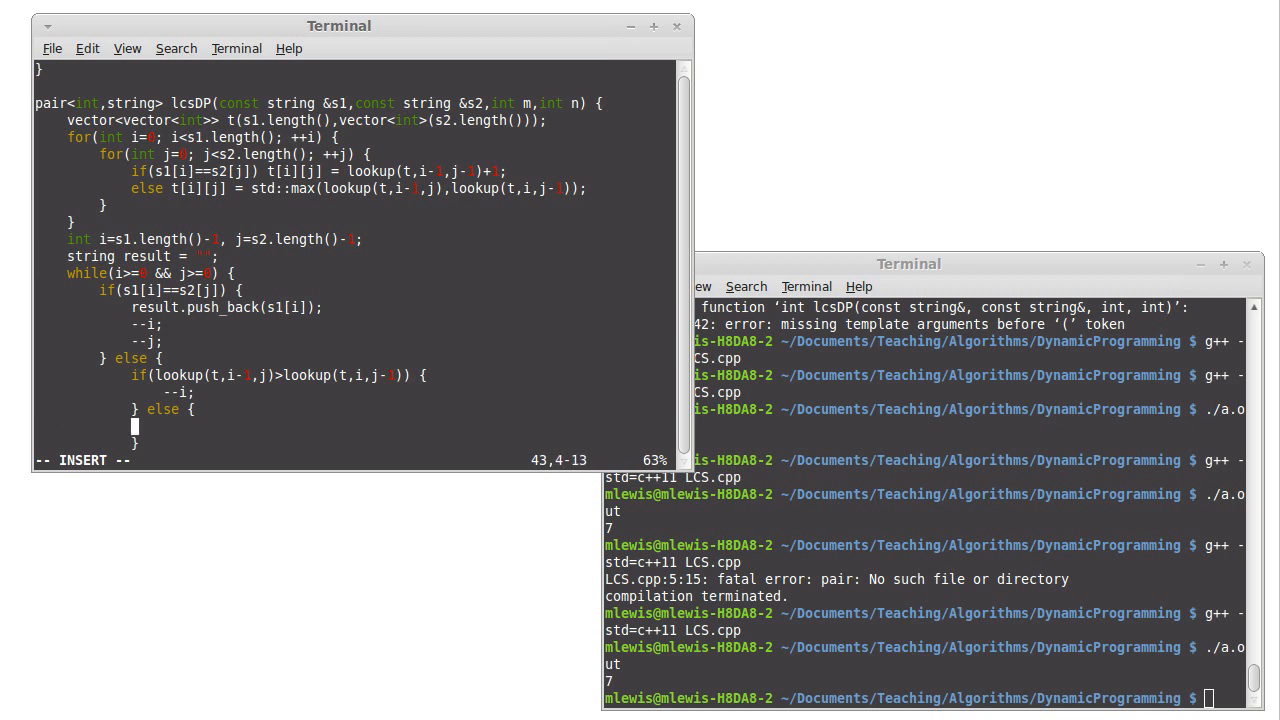
type("--j;")
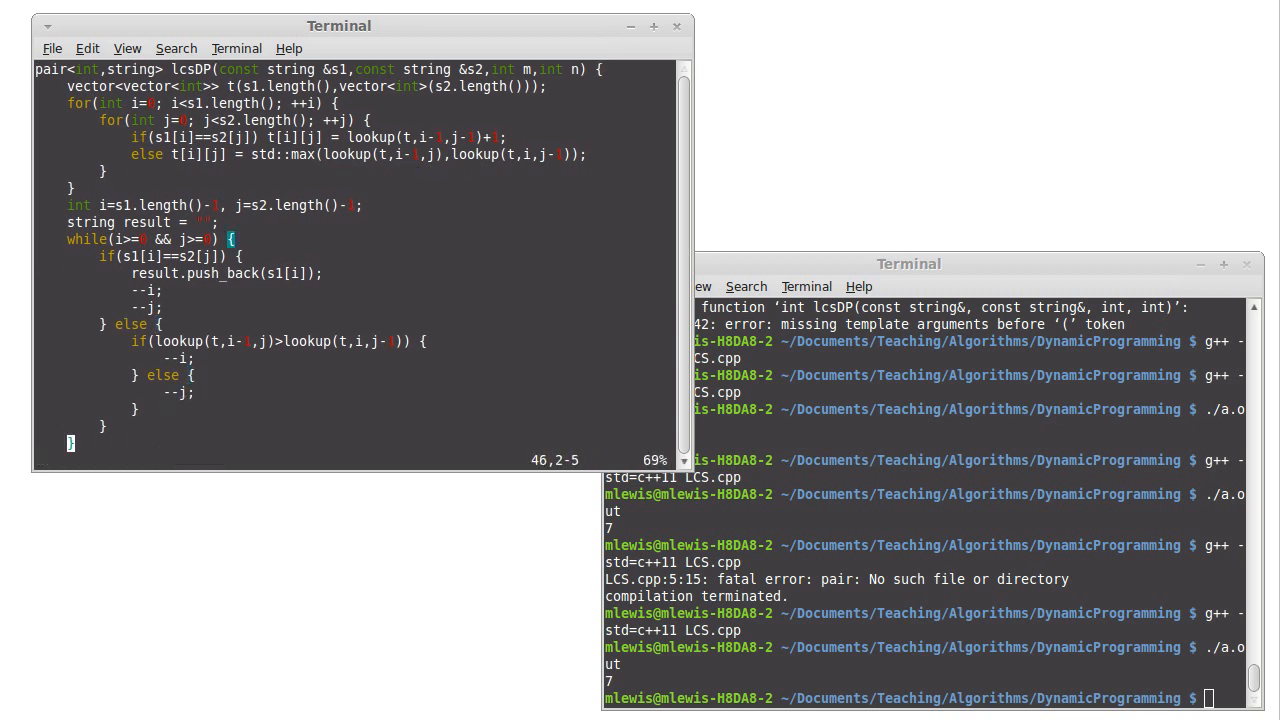
Step: Insert std::reverse(result.begin(), result.end()); after the while loop
scroll("down", 3)
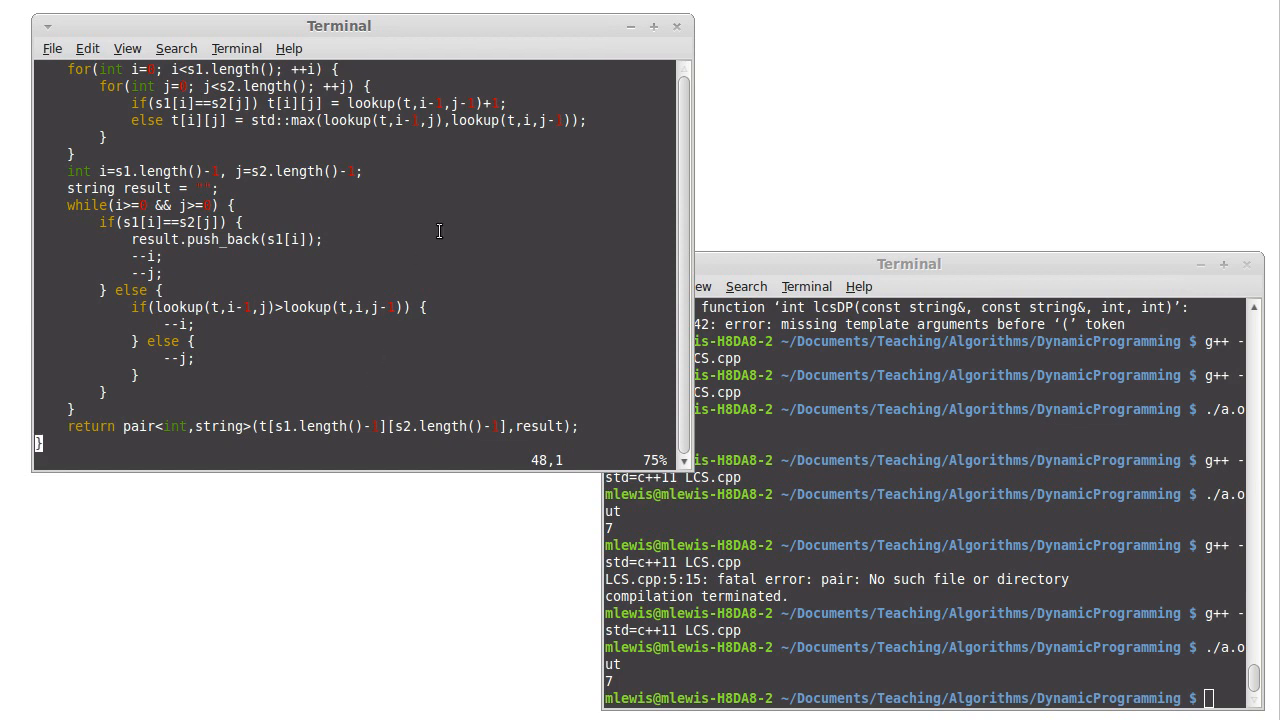
mouse_move(516, 154)
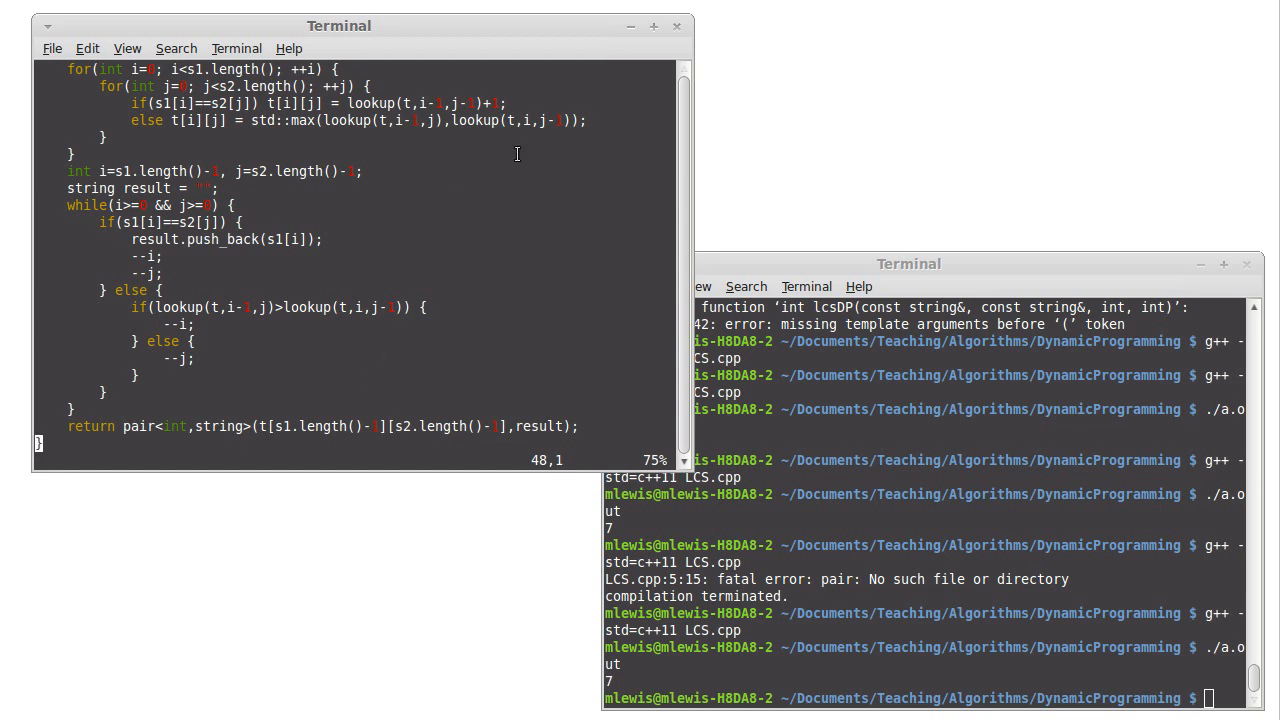
mouse_move(540, 176)
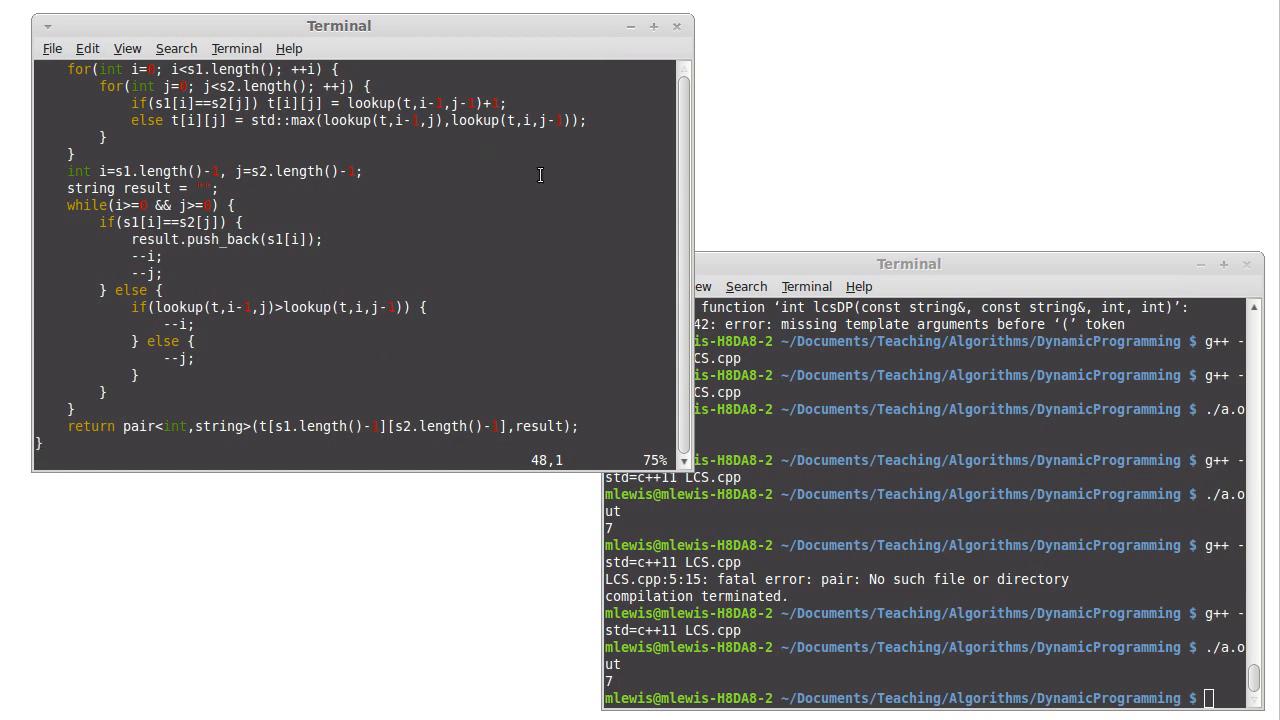
mouse_move(416, 362)
type("s")
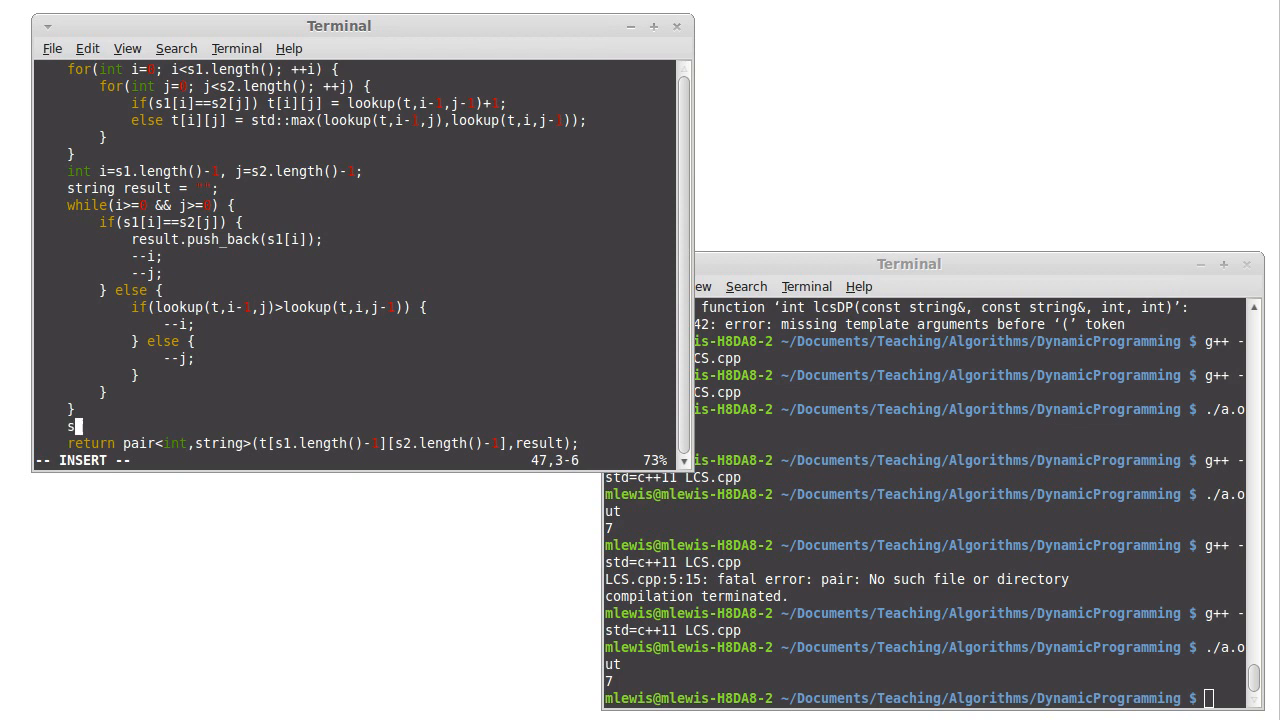
type("td::reverse")
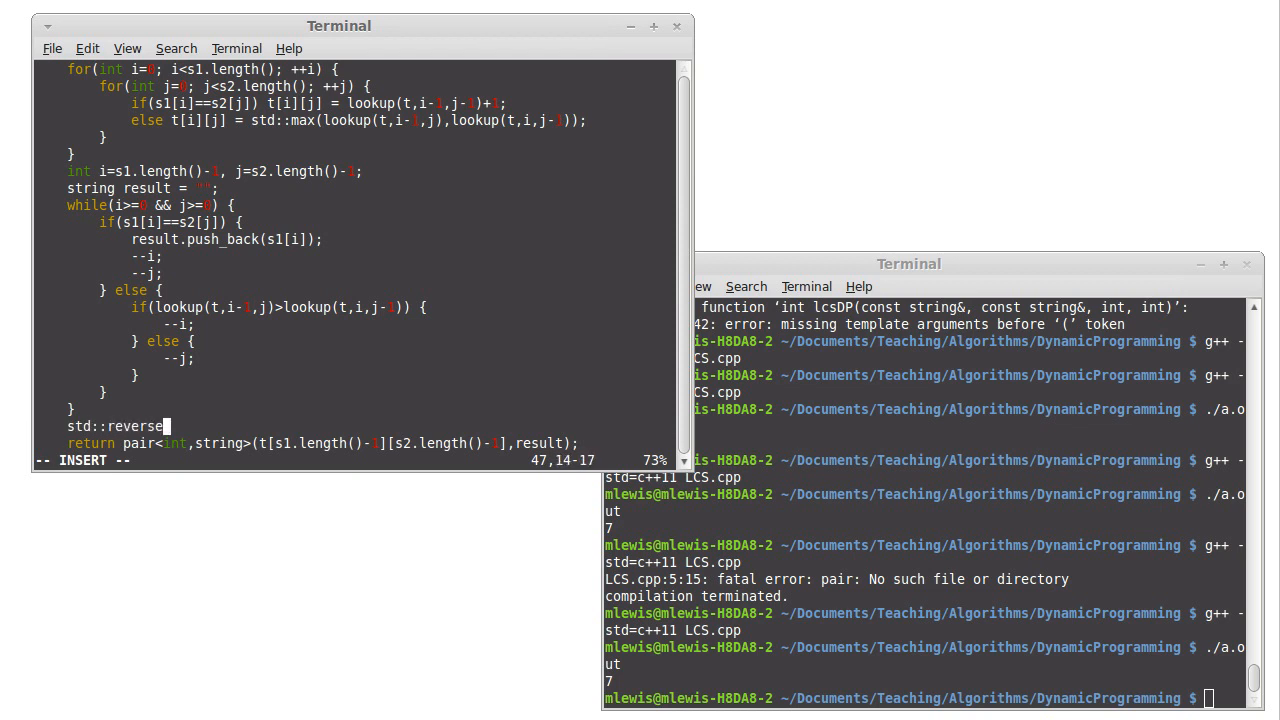
type("(")
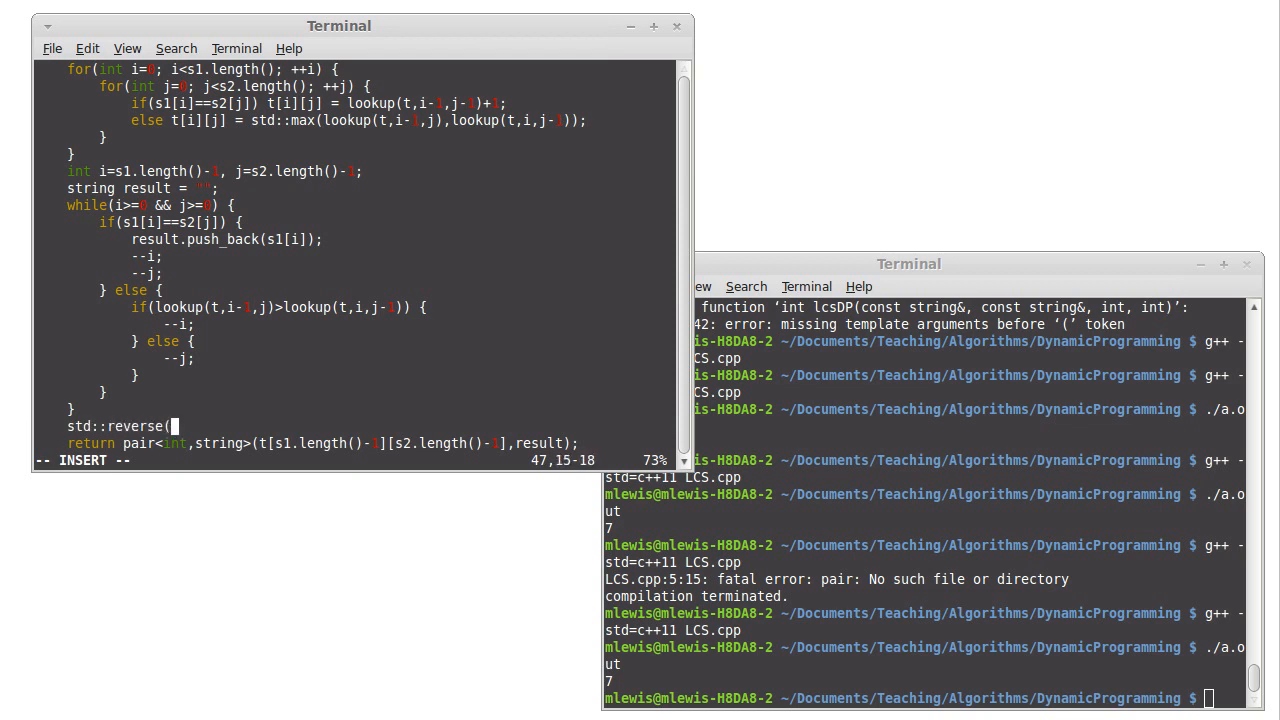
type("result.be")
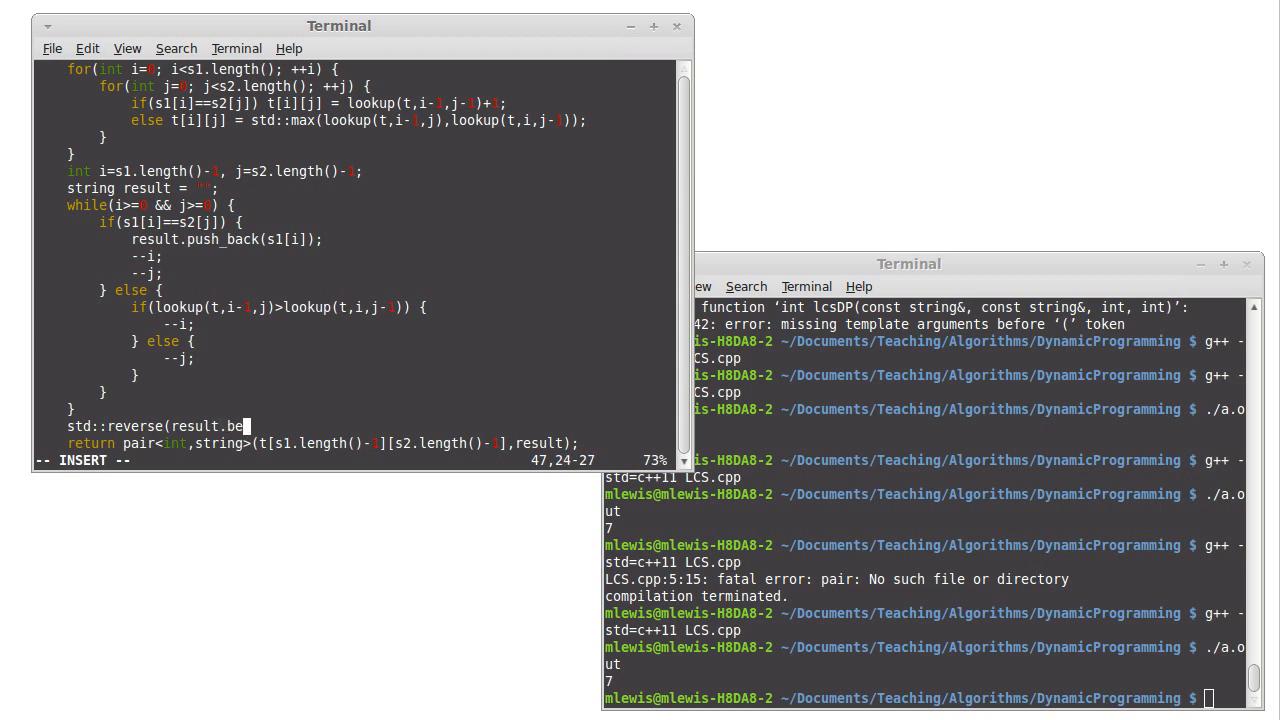
type("gin(),result.end());")
left_click(924, 698)
type("g++ -std=c++11 LCS.cpp")
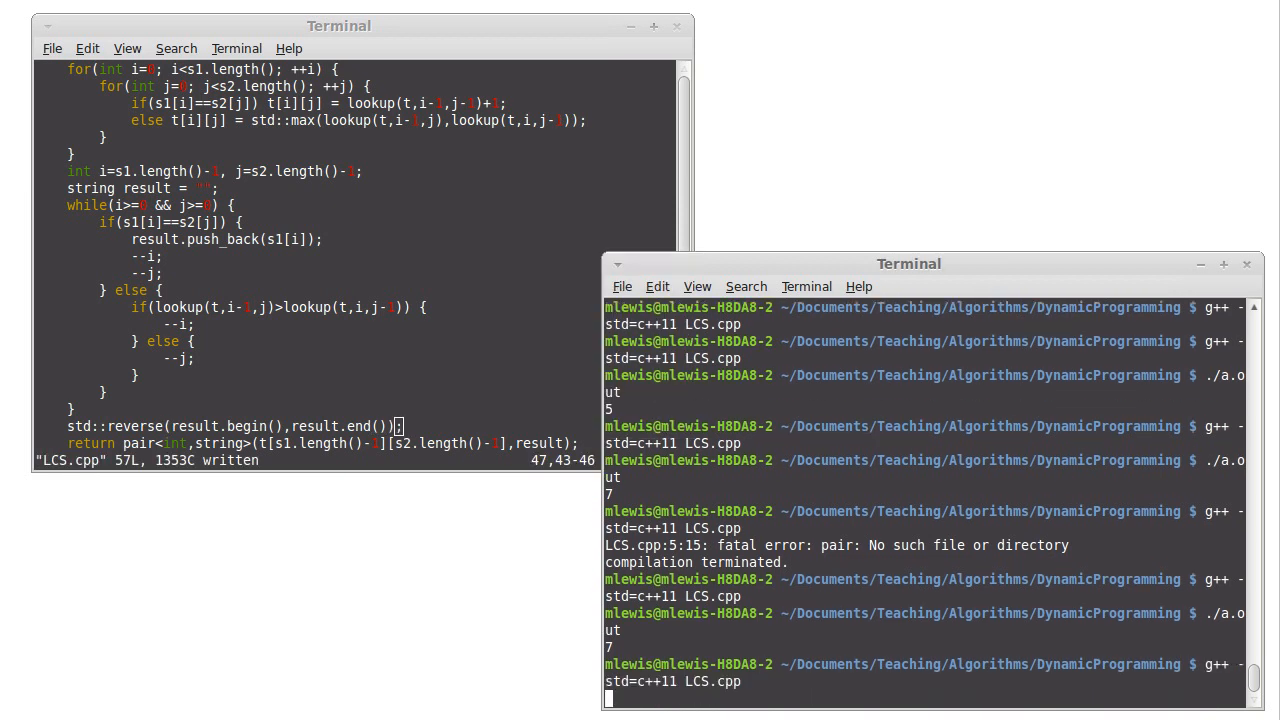
Step: Compile and run LCS.cpp, printing 7 aaaaabc, and select the output
key("Return")
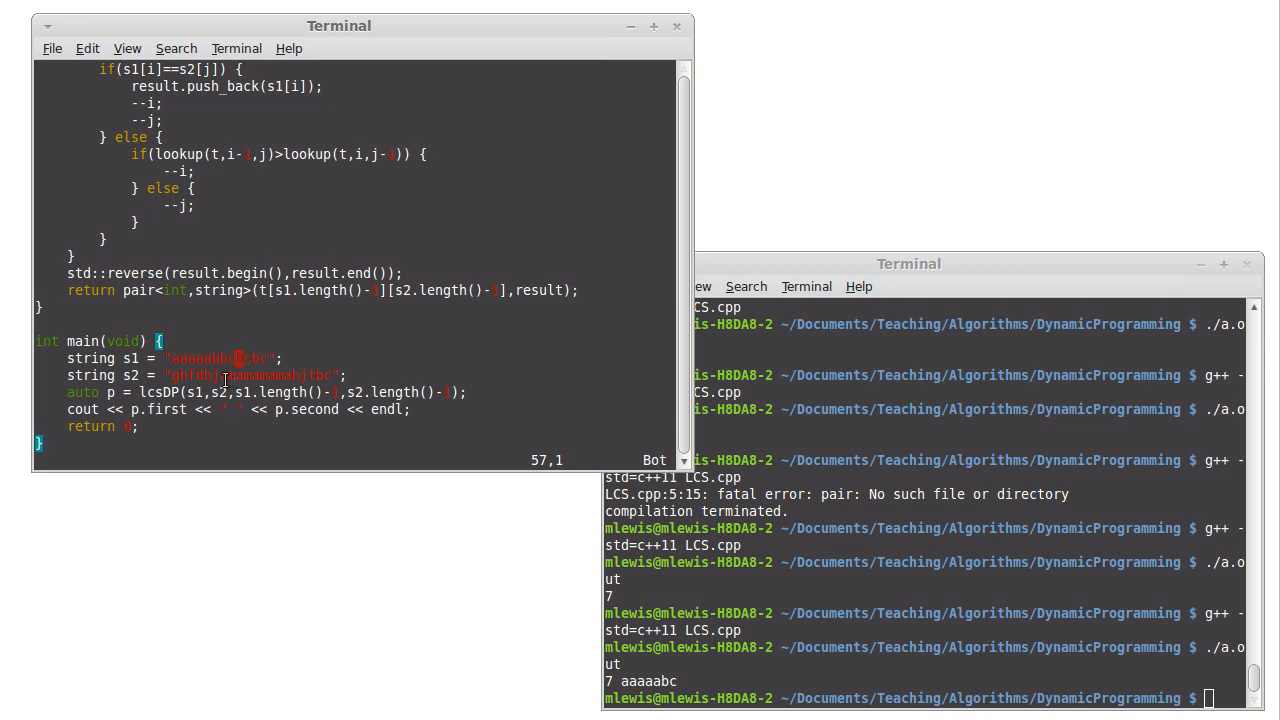
left_click_drag(224, 376, 290, 376)
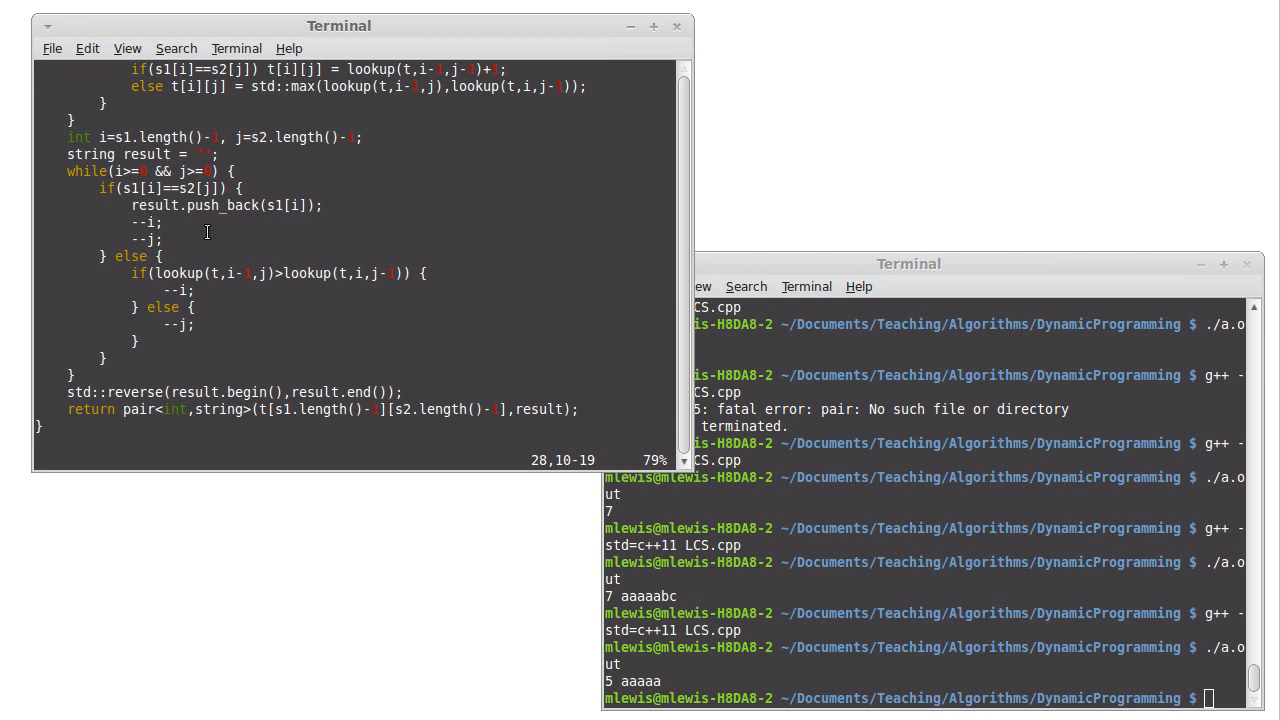
mouse_move(100, 324)
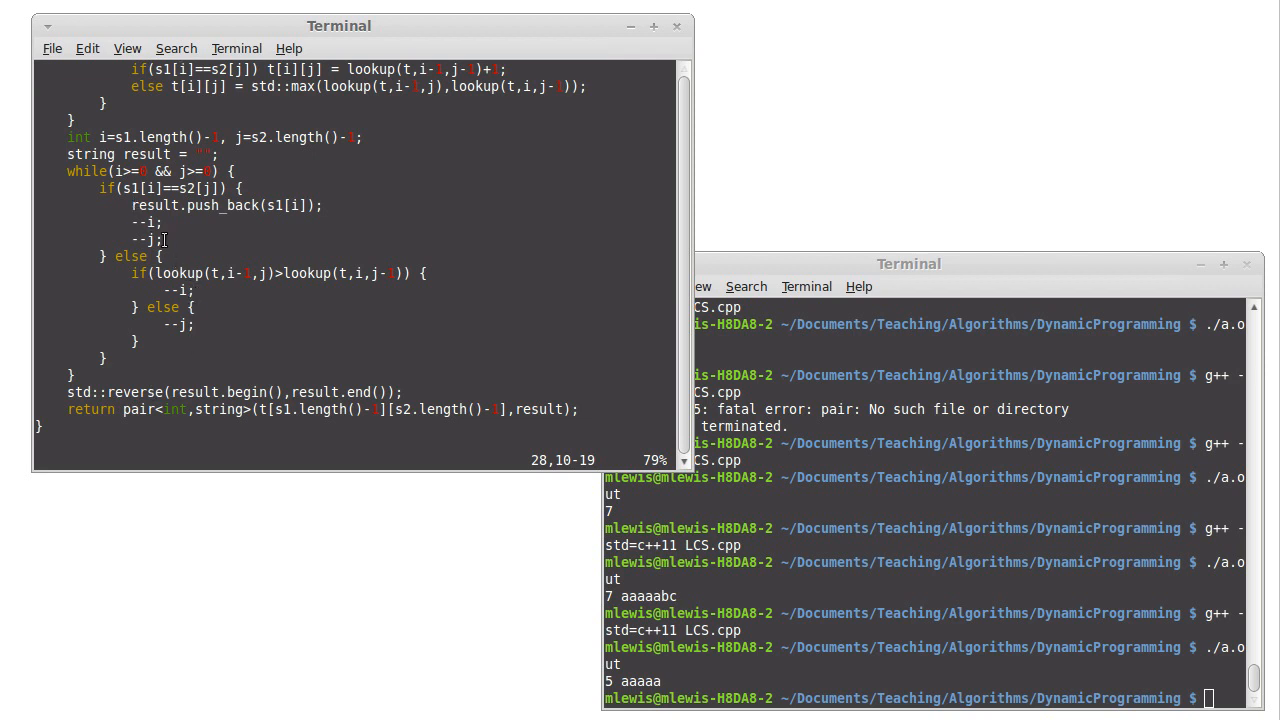
mouse_move(176, 224)
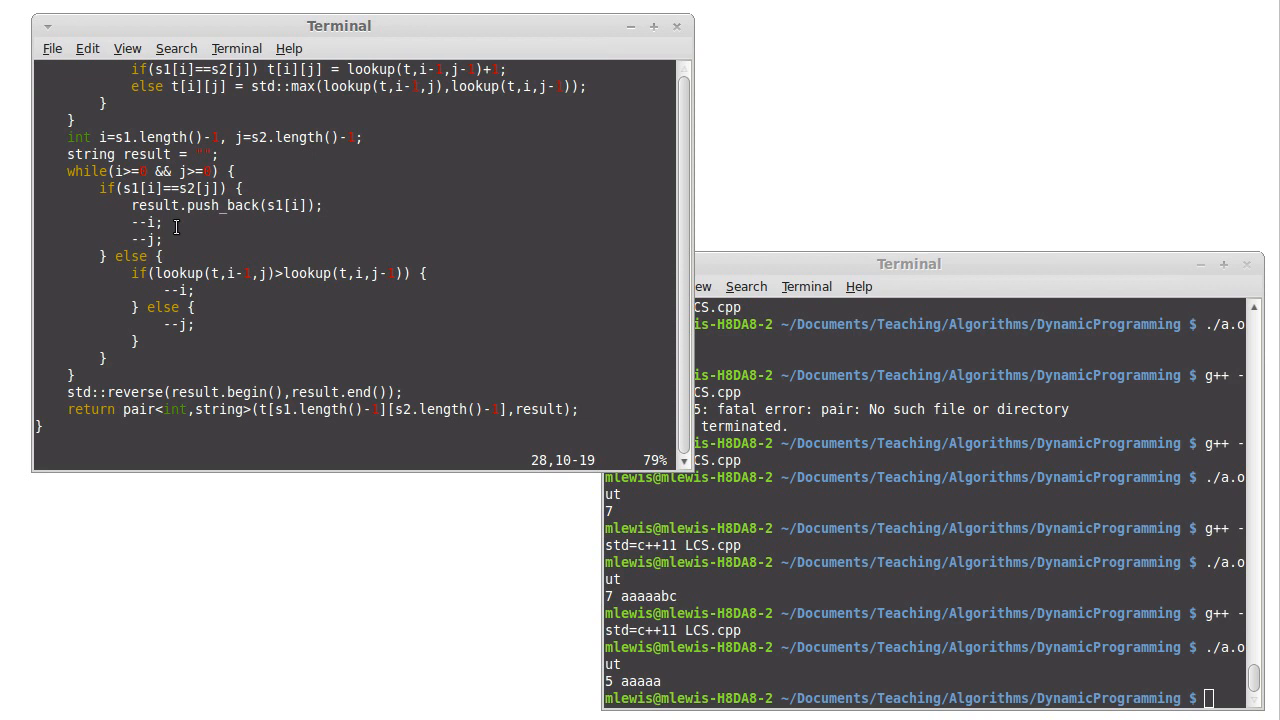
left_click(180, 70)
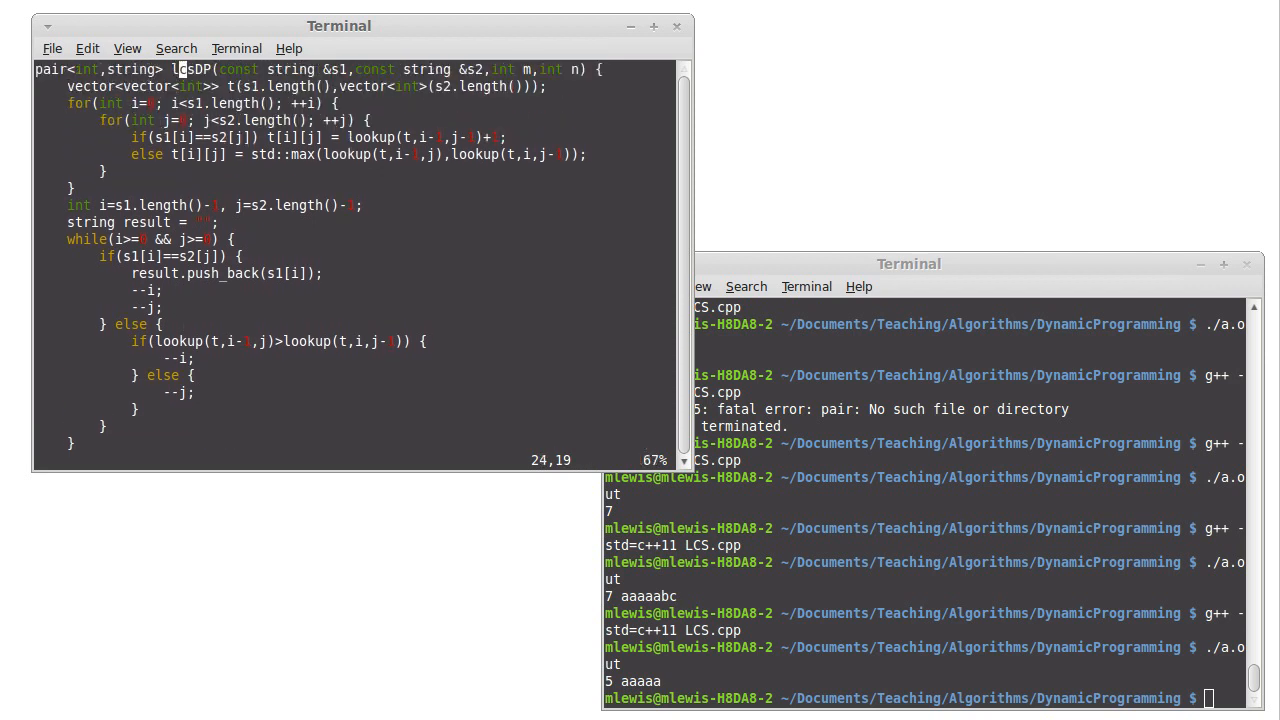
scroll("down", 3)
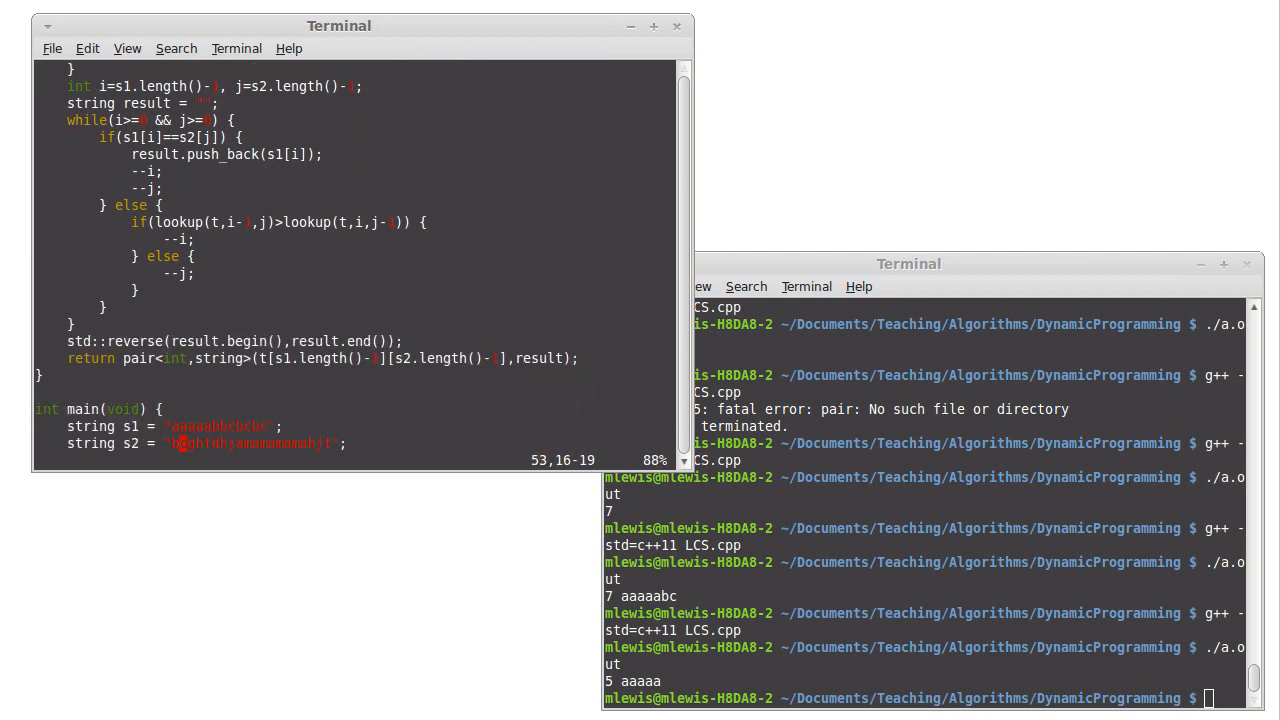